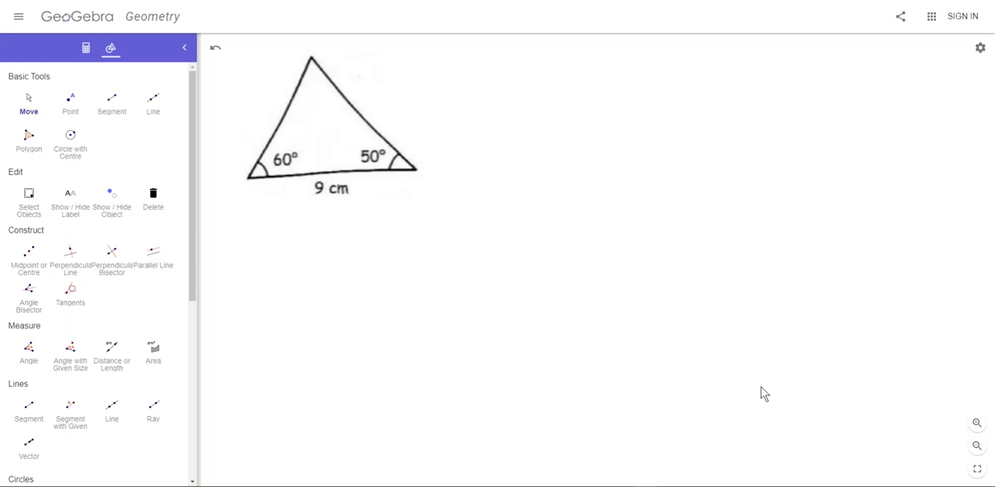
{"action": "mouse_move", "coordinate": [420, 351]}
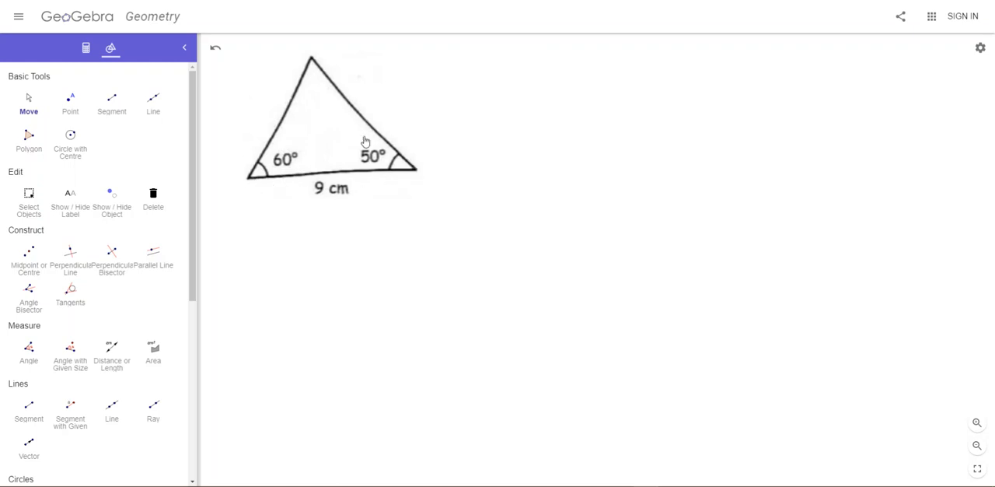
{"action": "mouse_move", "coordinate": [500, 174]}
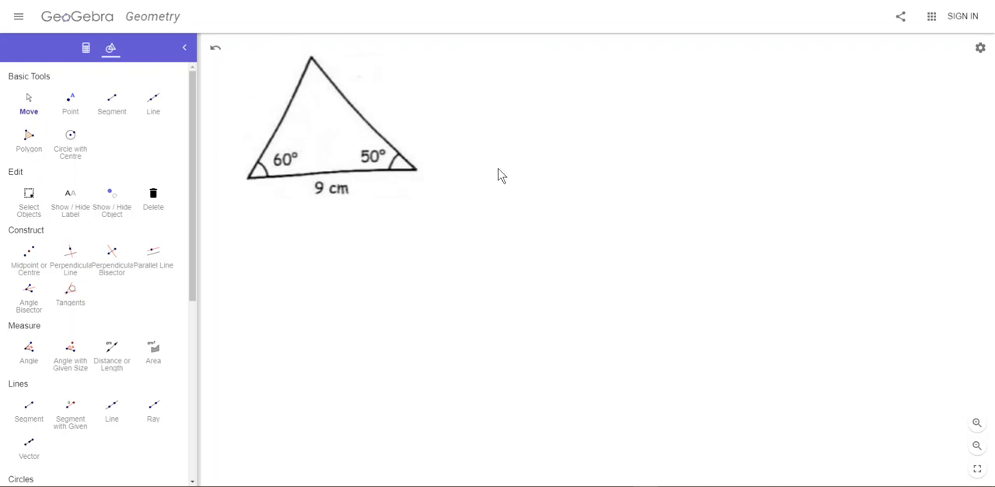
{"action": "mouse_move", "coordinate": [255, 182]}
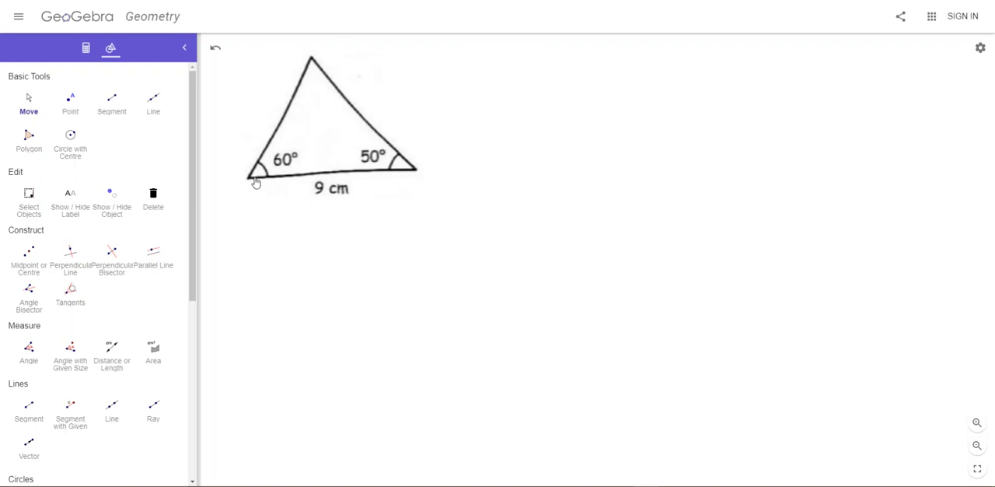
{"action": "mouse_move", "coordinate": [334, 151]}
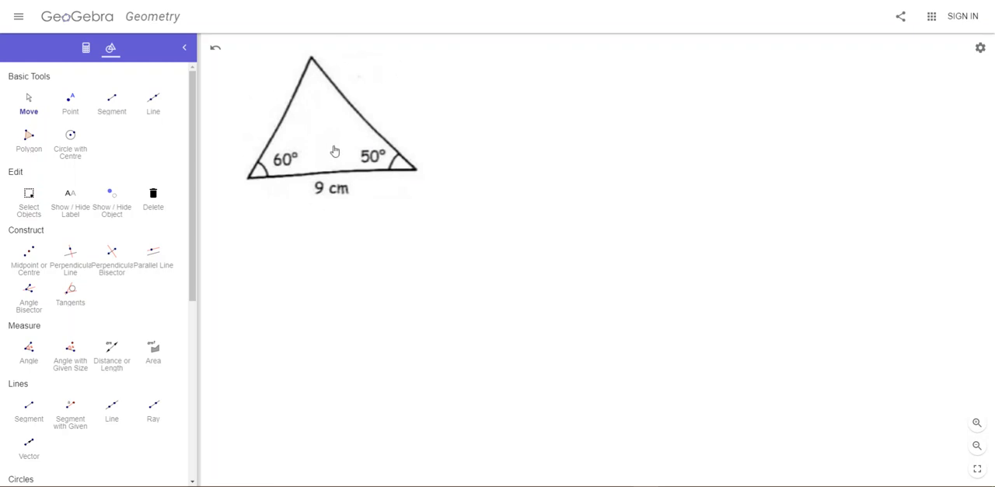
{"action": "mouse_move", "coordinate": [187, 162]}
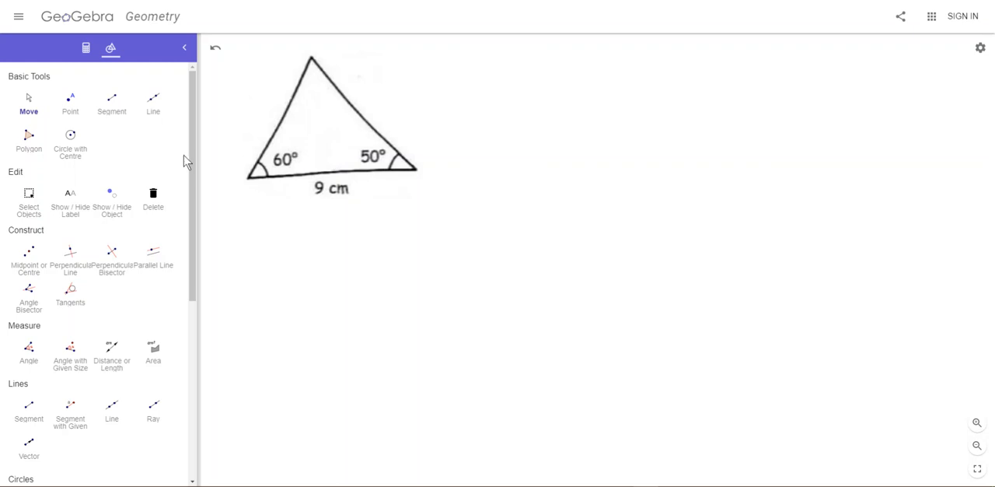
{"action": "mouse_move", "coordinate": [153, 420]}
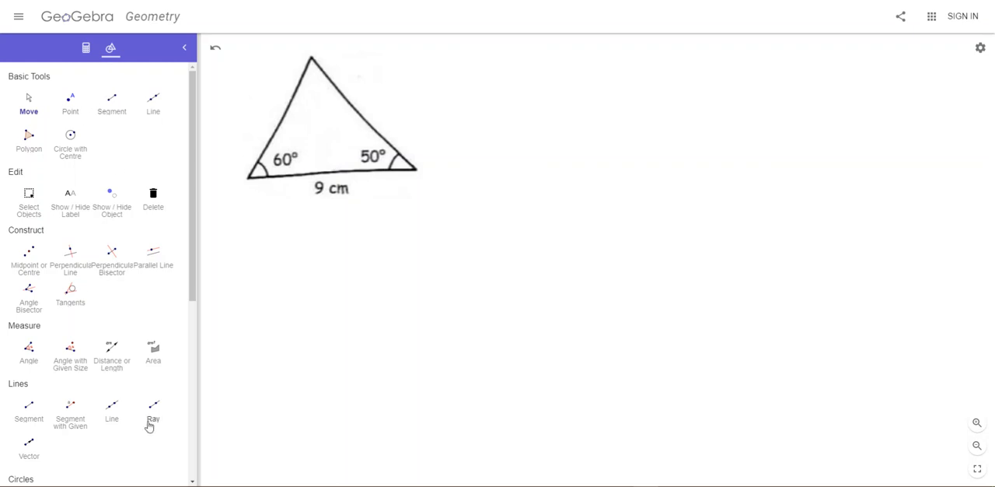
{"action": "mouse_move", "coordinate": [31, 180]}
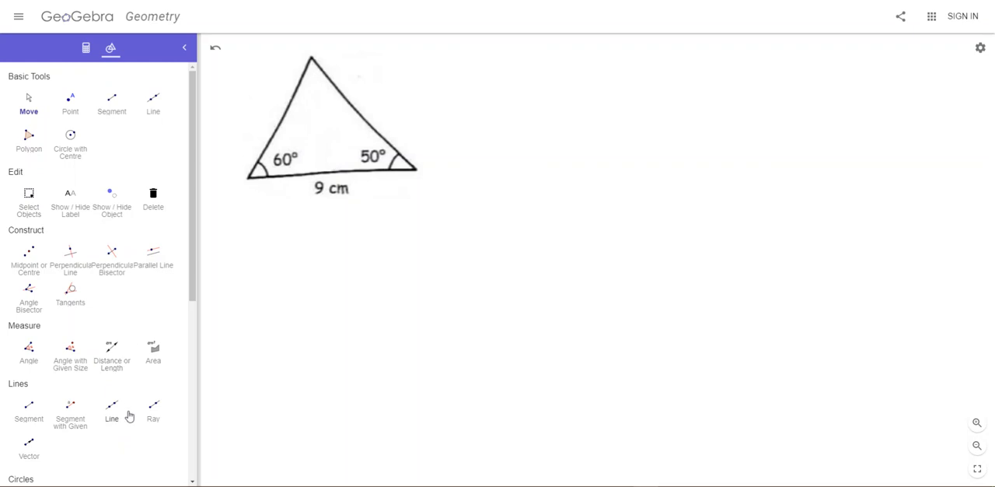
{"action": "mouse_move", "coordinate": [784, 259]}
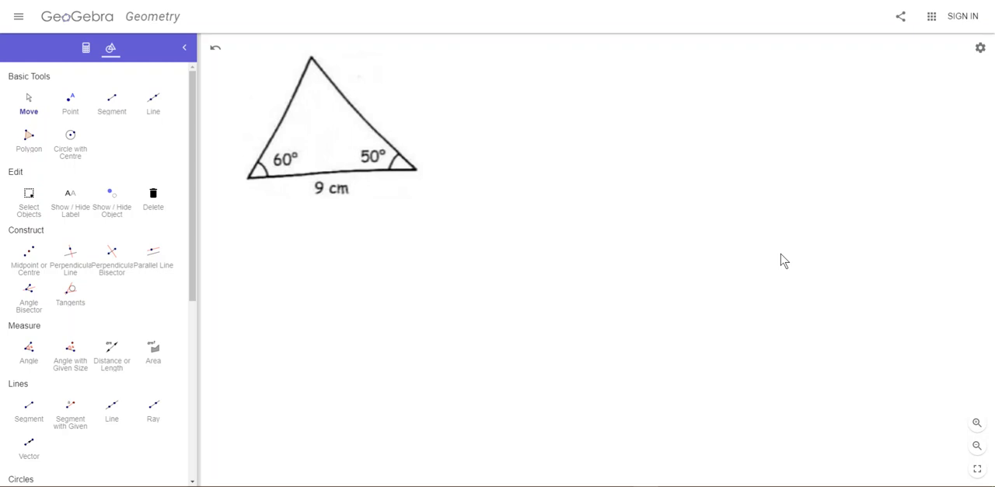
{"action": "mouse_move", "coordinate": [141, 317]}
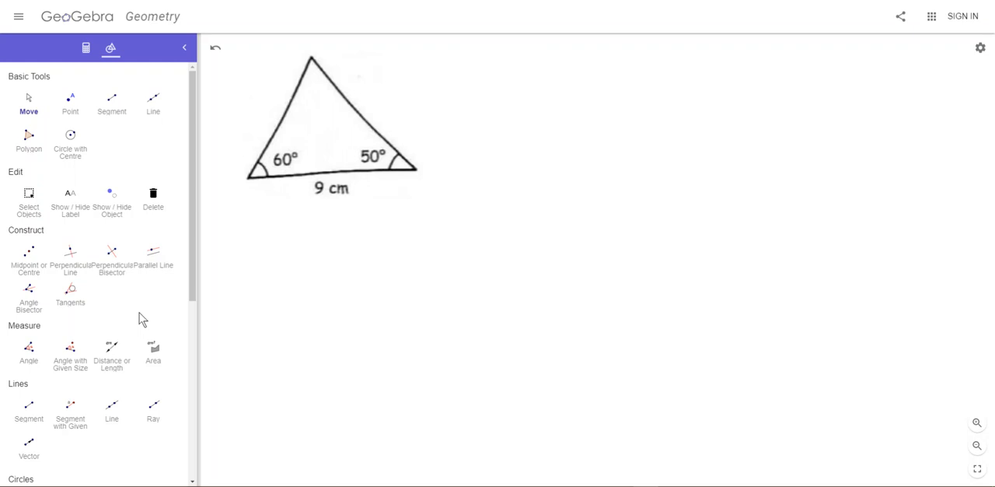
Step: Draw base segment CD of length 9 below the reference triangle
{"action": "scroll", "scroll_direction": "down", "scroll_amount": 3}
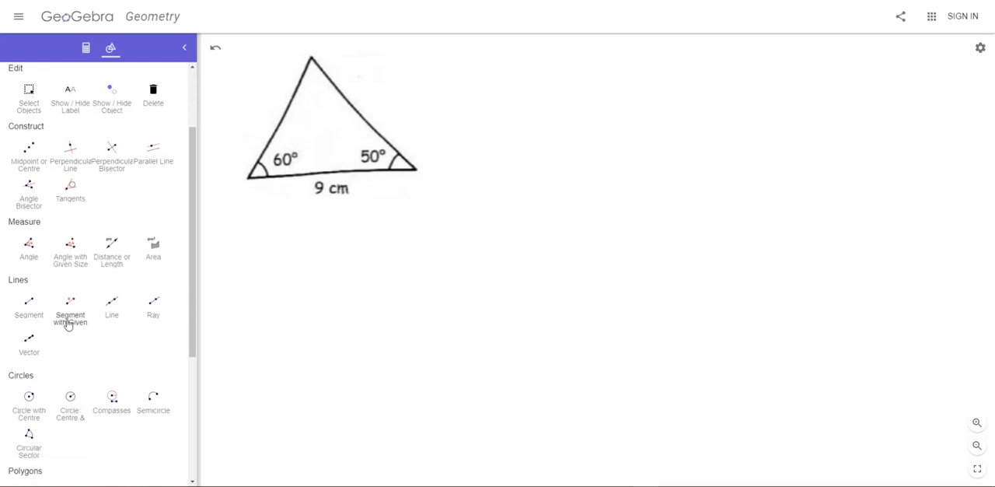
{"action": "left_click", "coordinate": [70, 303]}
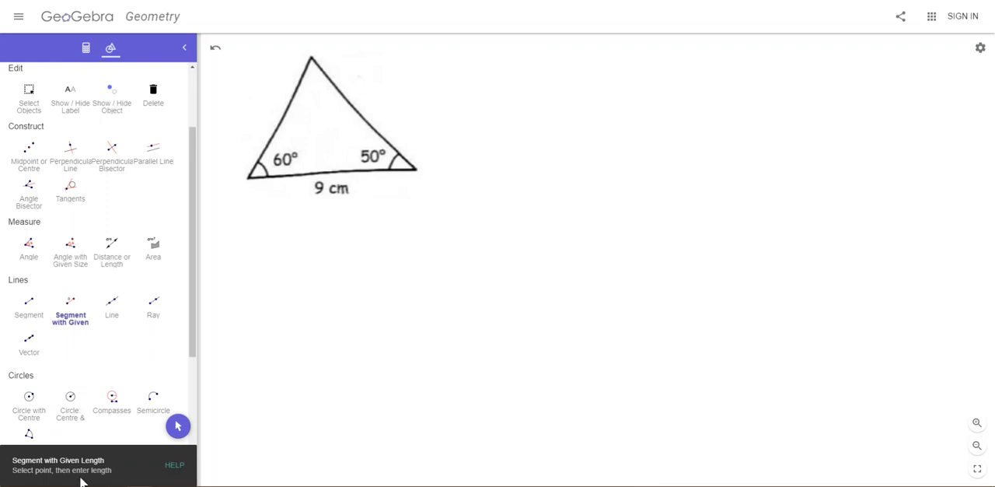
{"action": "mouse_move", "coordinate": [493, 329]}
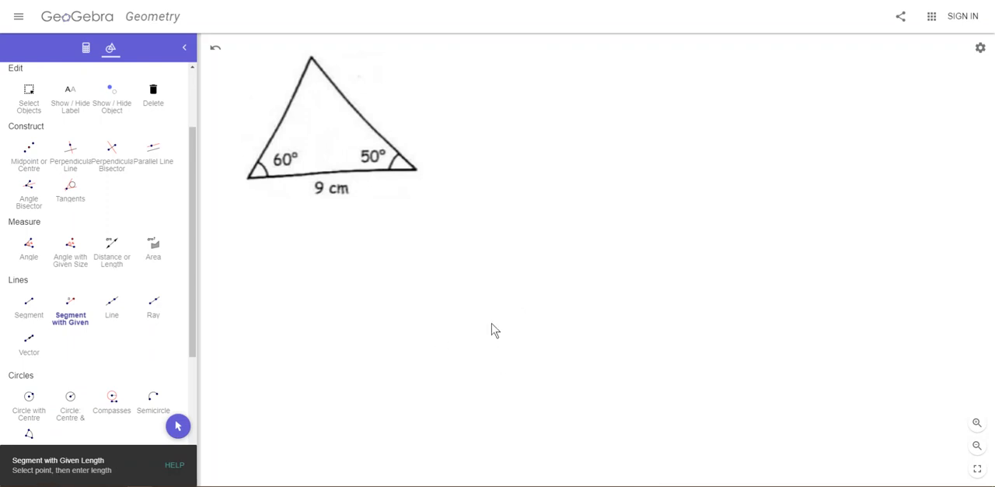
{"action": "left_click", "coordinate": [467, 338]}
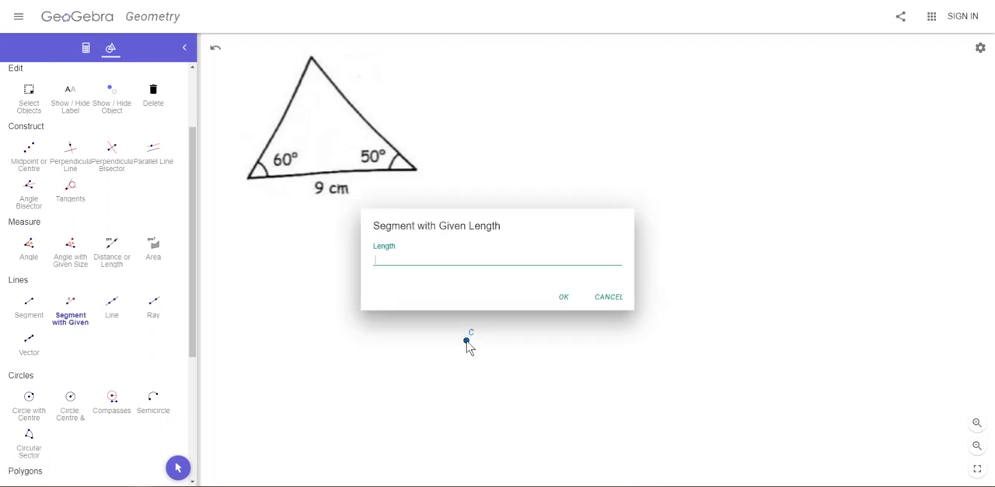
{"action": "type", "text": "9"}
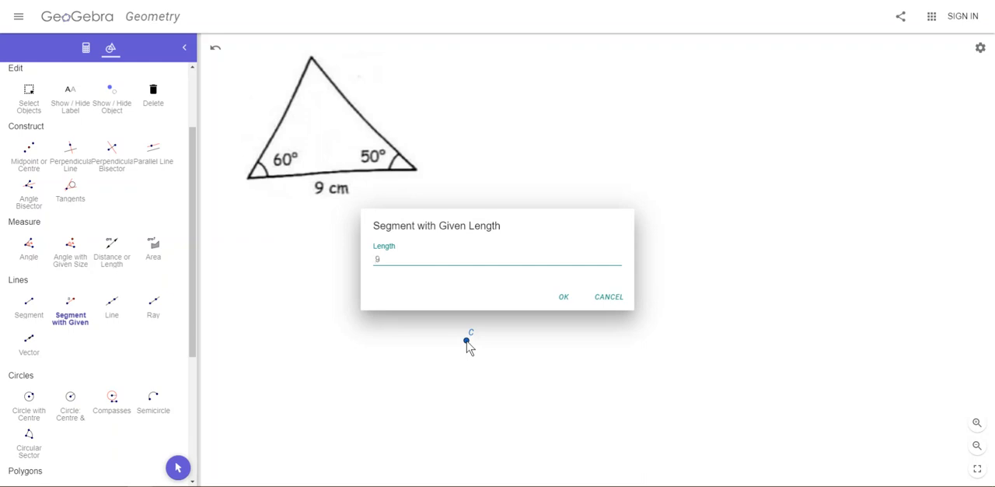
{"action": "left_click", "coordinate": [562, 296]}
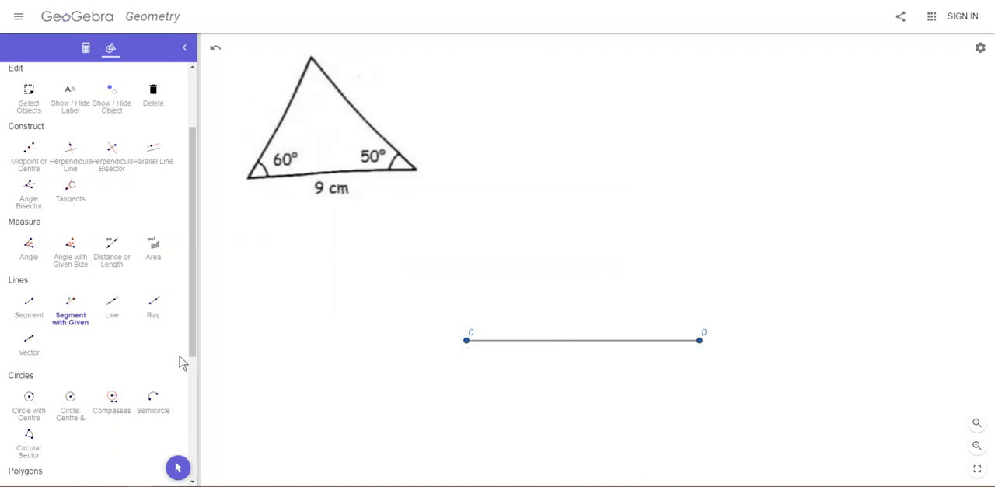
{"action": "mouse_move", "coordinate": [277, 186]}
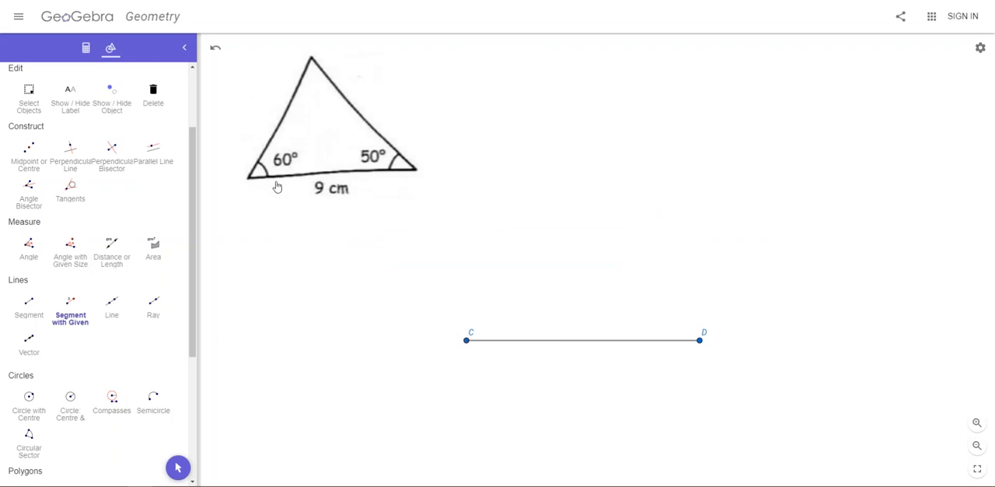
{"action": "mouse_move", "coordinate": [243, 169]}
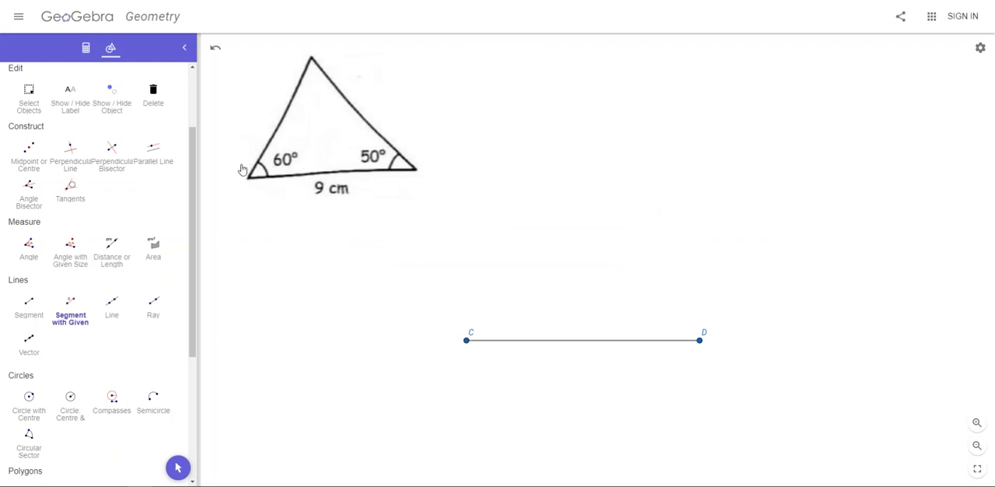
{"action": "mouse_move", "coordinate": [70, 267]}
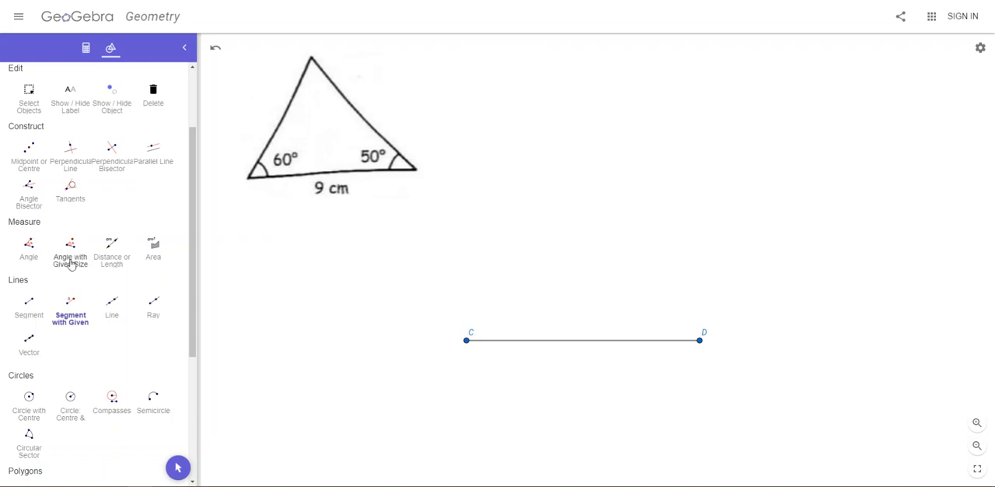
Step: Activate the Angle with Given Size tool
{"action": "left_click", "coordinate": [70, 245]}
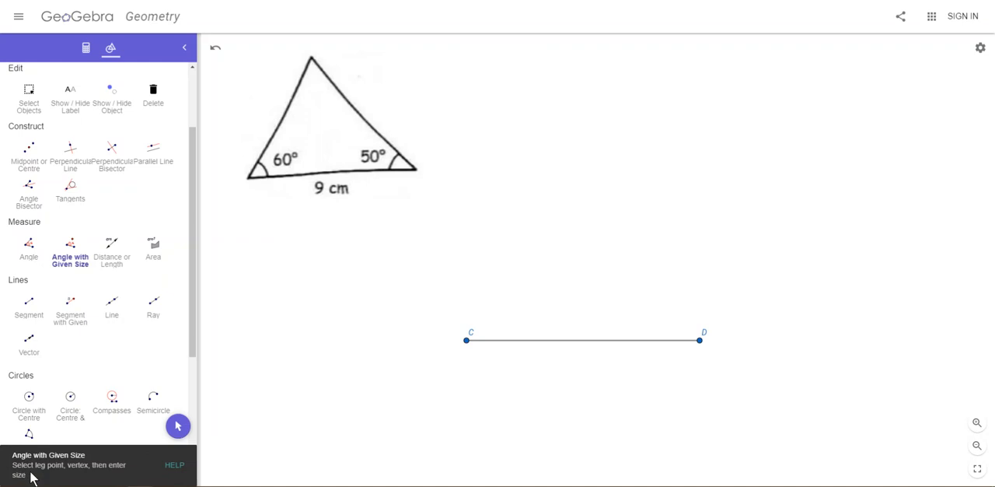
{"action": "mouse_move", "coordinate": [105, 484]}
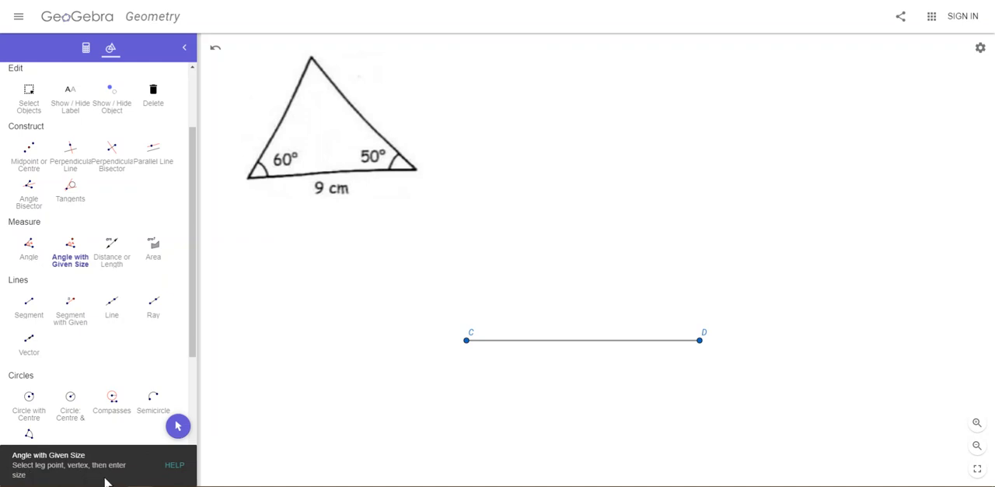
{"action": "mouse_move", "coordinate": [360, 432]}
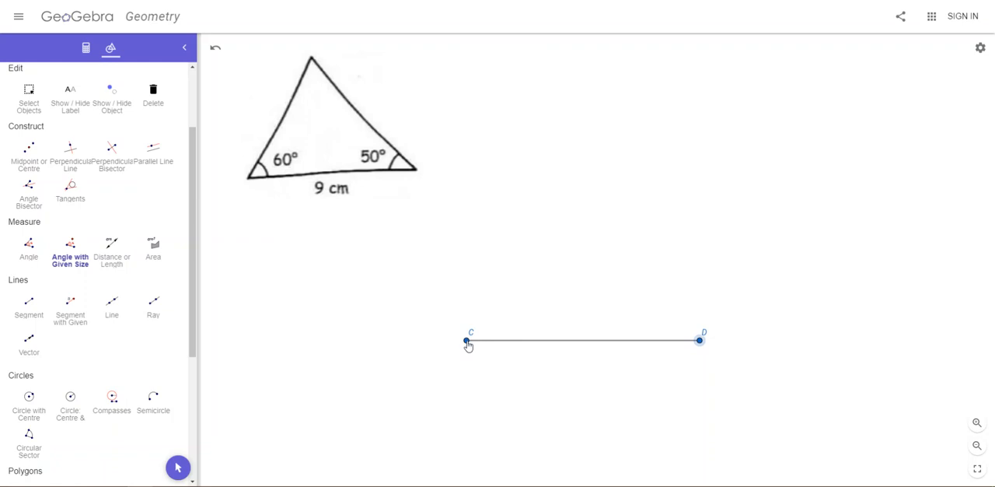
Step: Build a 60° anticlockwise angle at vertex C, creating rotated point D′
{"action": "left_click", "coordinate": [467, 341]}
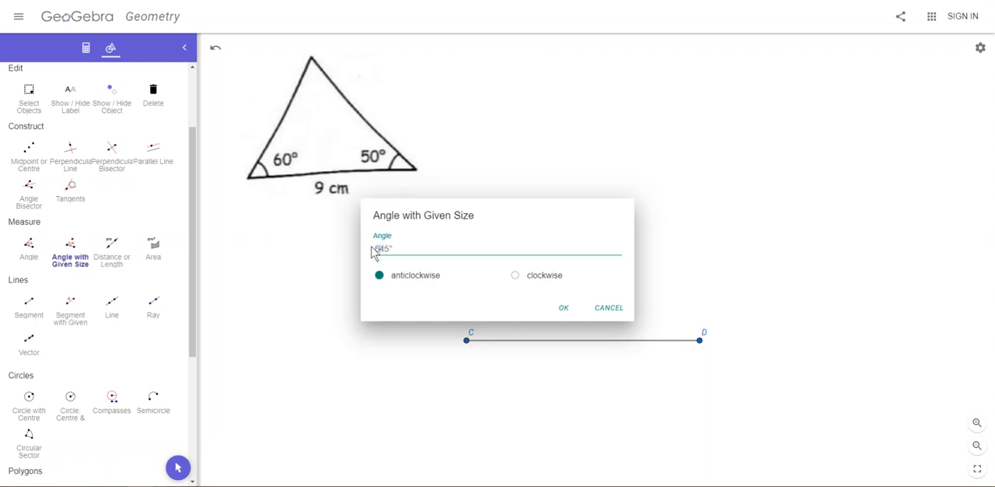
{"action": "type", "text": "60°"}
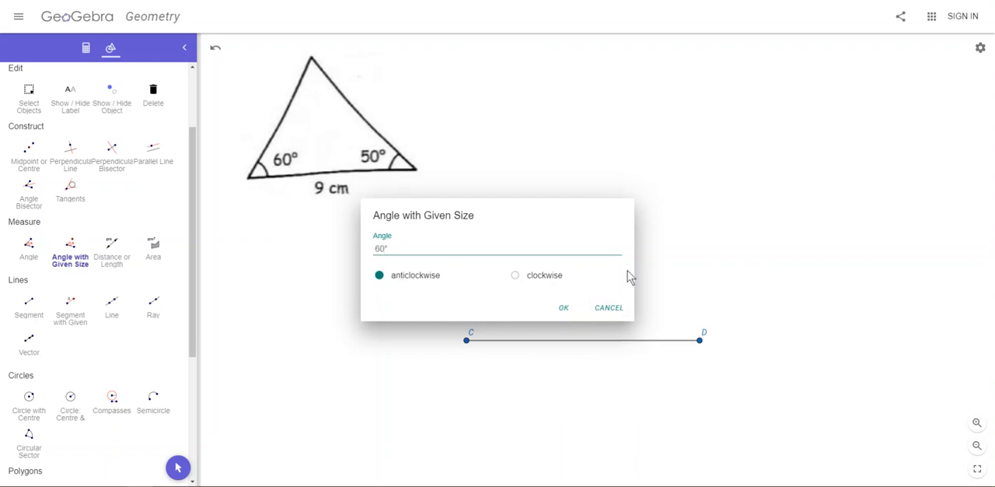
{"action": "mouse_move", "coordinate": [610, 346]}
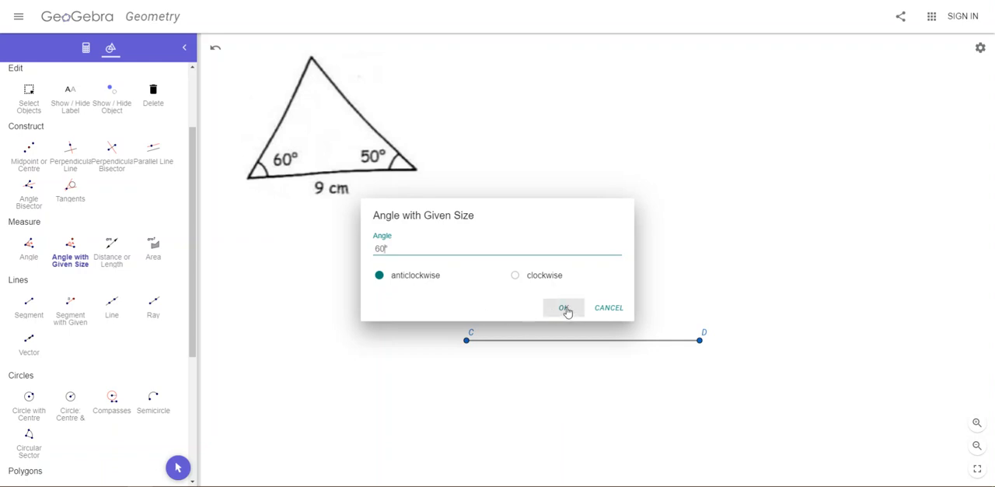
{"action": "left_click", "coordinate": [563, 308]}
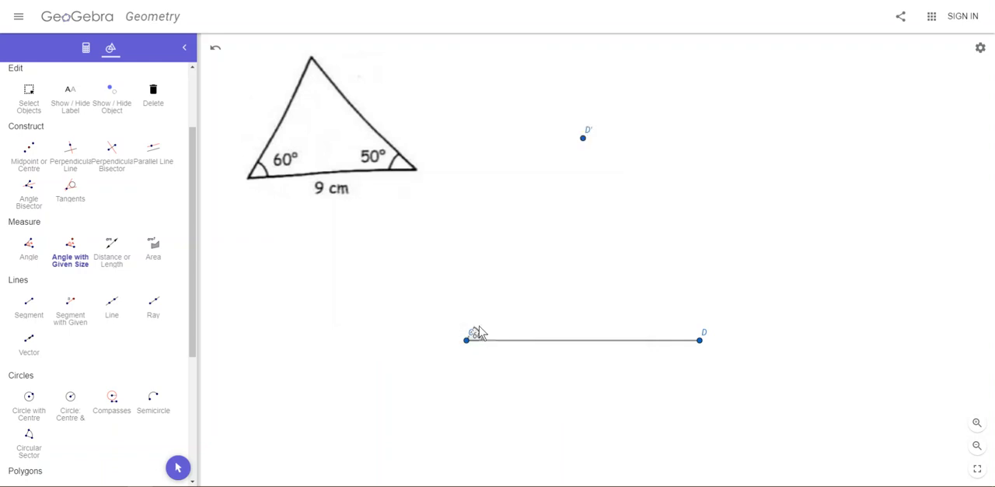
{"action": "mouse_move", "coordinate": [582, 140]}
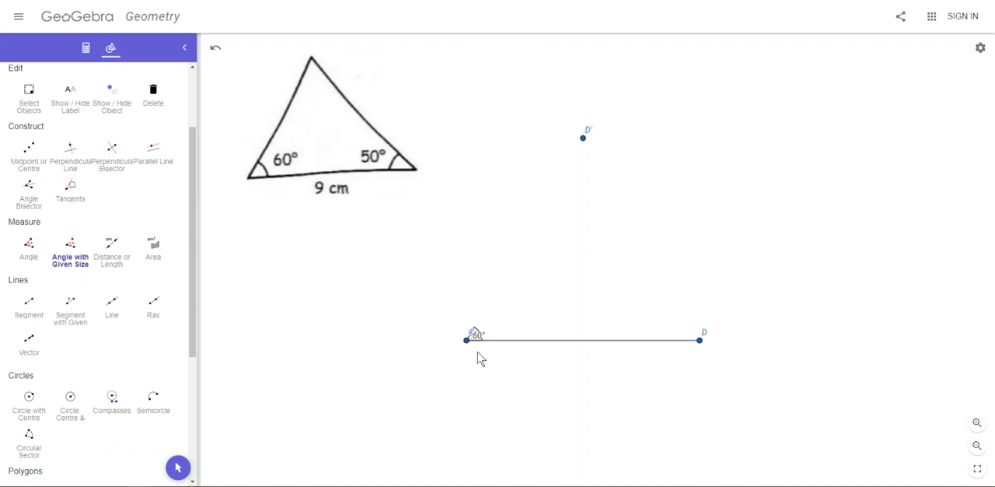
{"action": "mouse_move", "coordinate": [522, 297]}
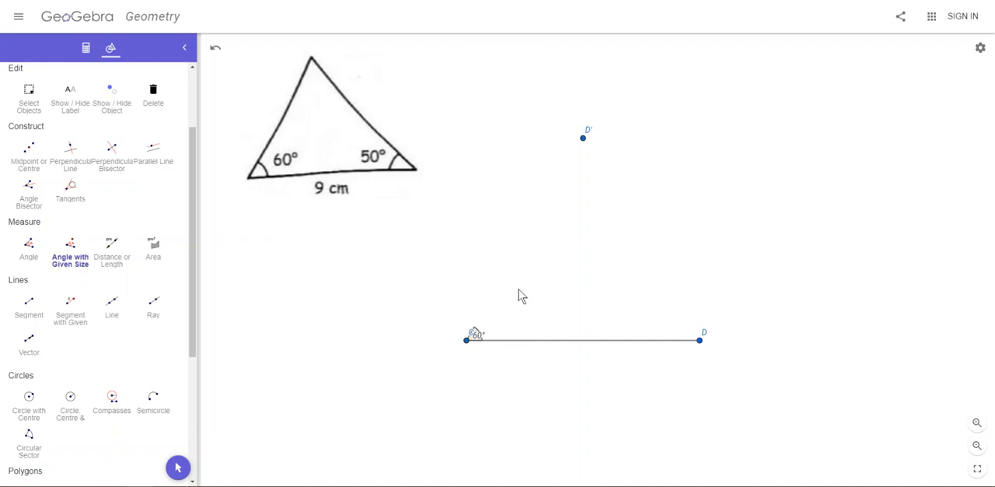
{"action": "mouse_move", "coordinate": [698, 361]}
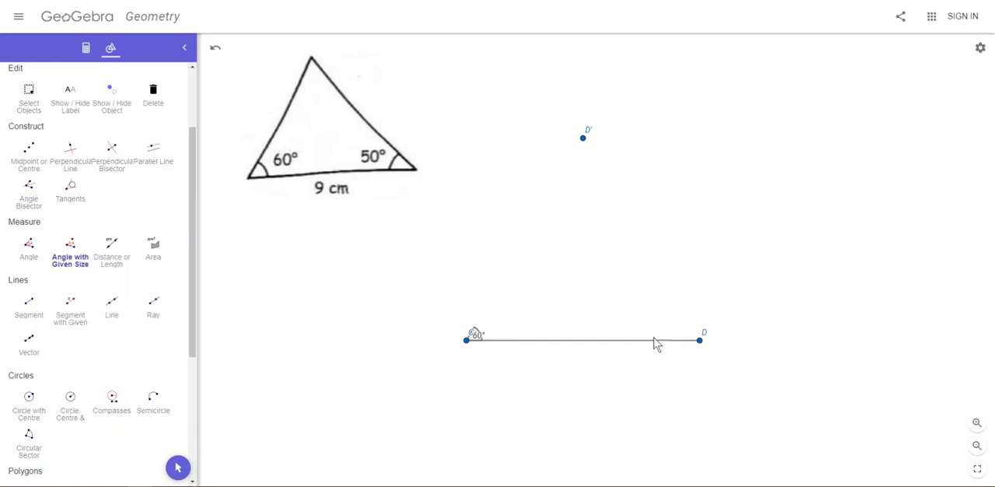
{"action": "mouse_move", "coordinate": [551, 380]}
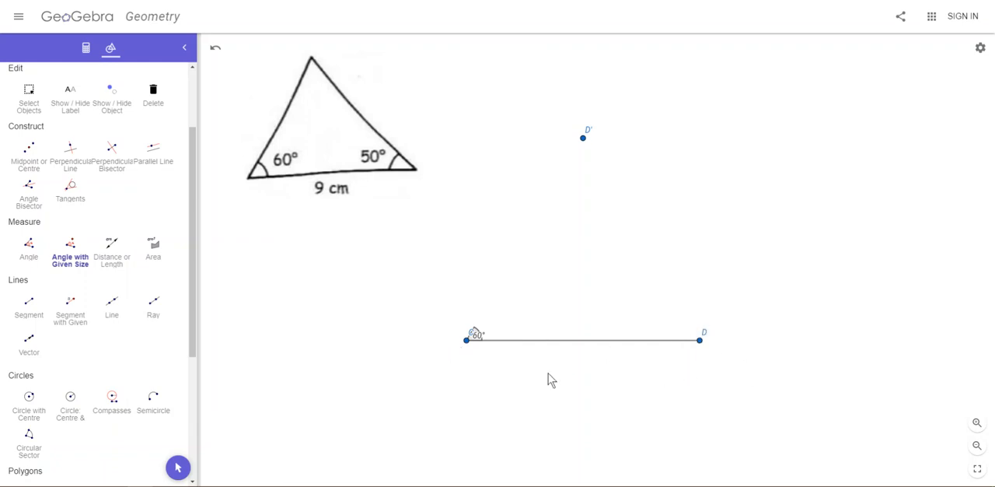
{"action": "mouse_move", "coordinate": [456, 370]}
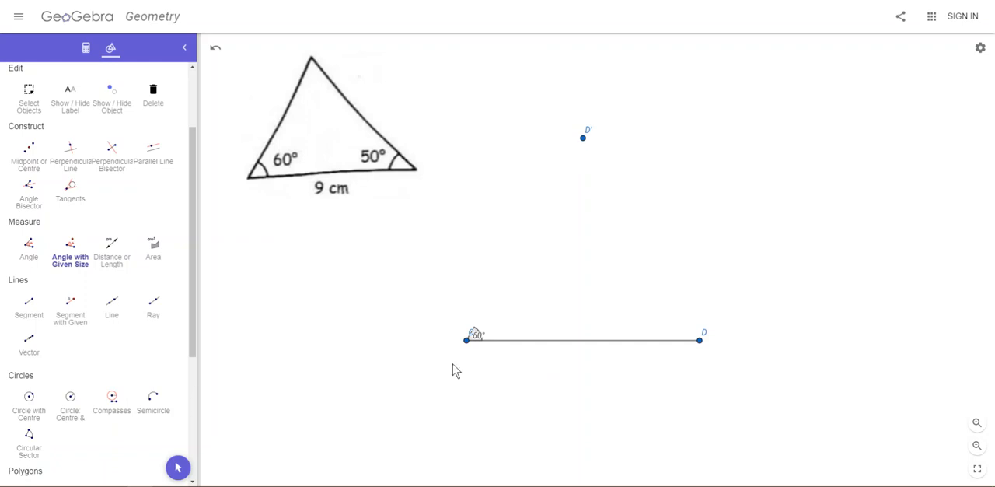
{"action": "mouse_move", "coordinate": [583, 150]}
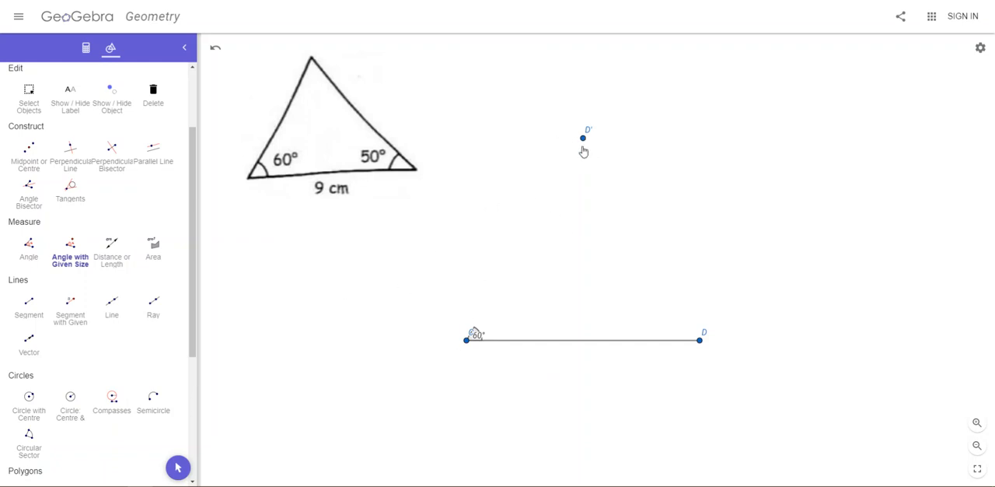
{"action": "mouse_move", "coordinate": [153, 303]}
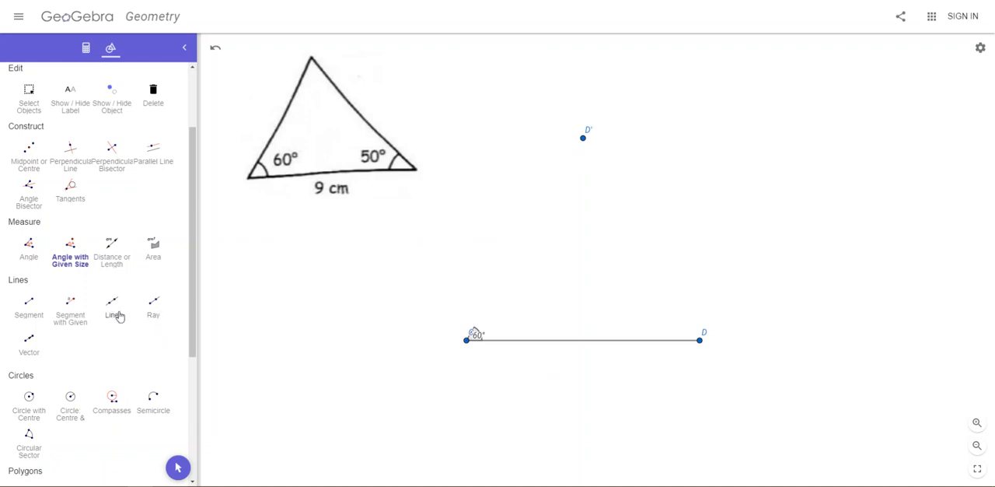
{"action": "mouse_move", "coordinate": [158, 314]}
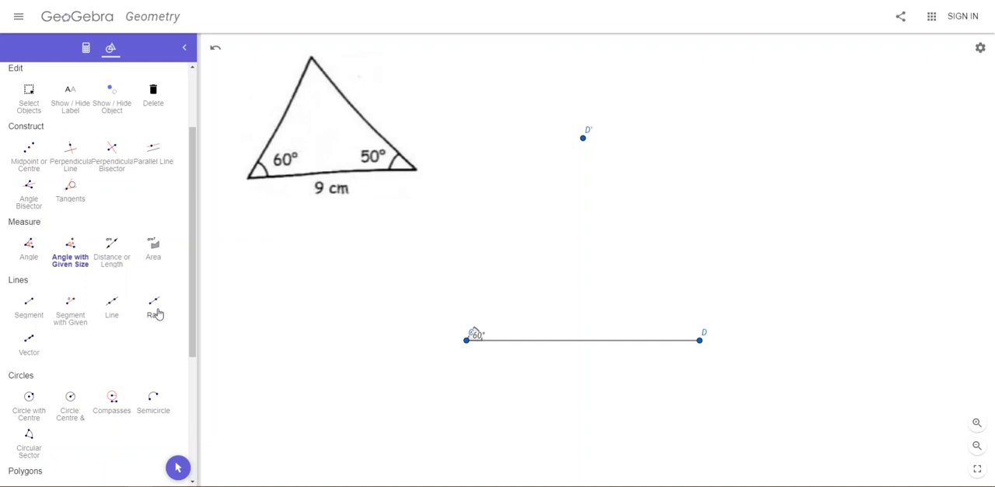
Step: Select the Ray tool to draw the ray from C through D′
{"action": "left_click", "coordinate": [153, 305]}
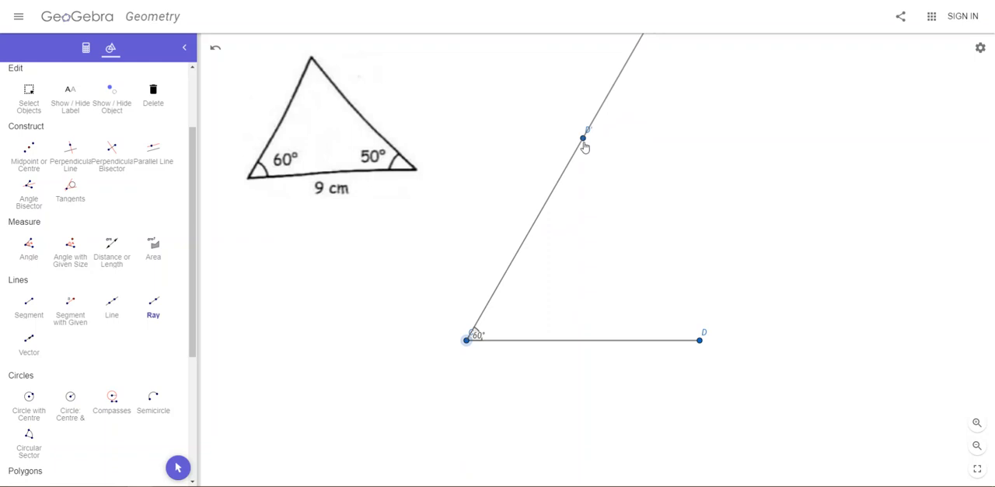
{"action": "mouse_move", "coordinate": [415, 321]}
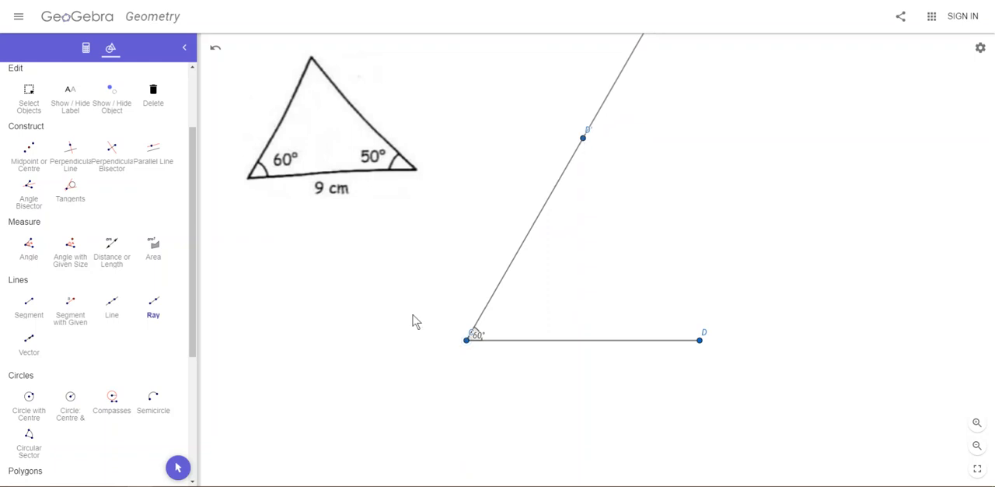
{"action": "mouse_move", "coordinate": [698, 342]}
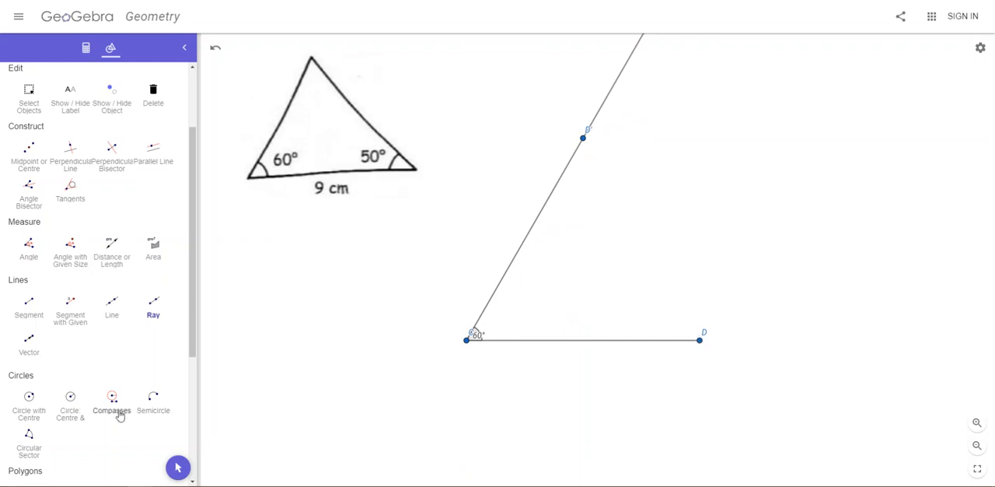
{"action": "mouse_move", "coordinate": [70, 253]}
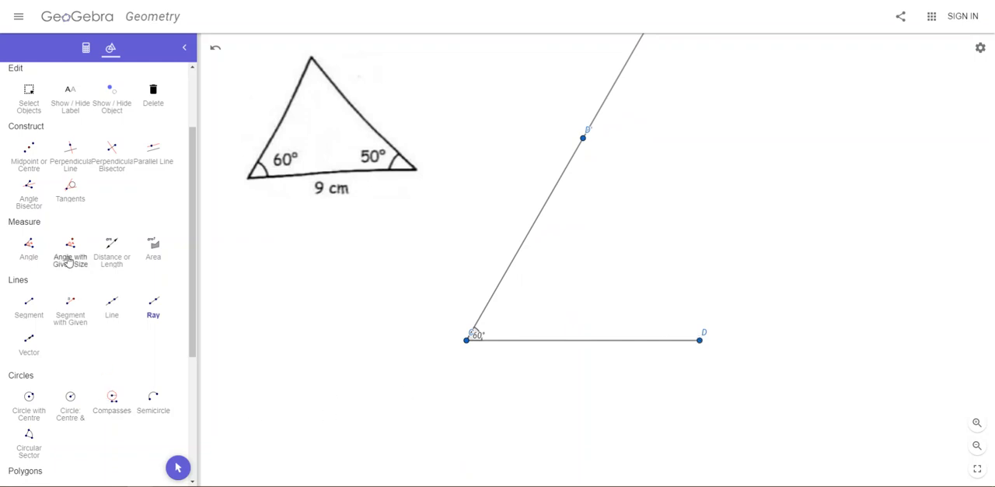
Step: Build a 50° clockwise angle at vertex D, creating rotated point C′
{"action": "left_click", "coordinate": [70, 249]}
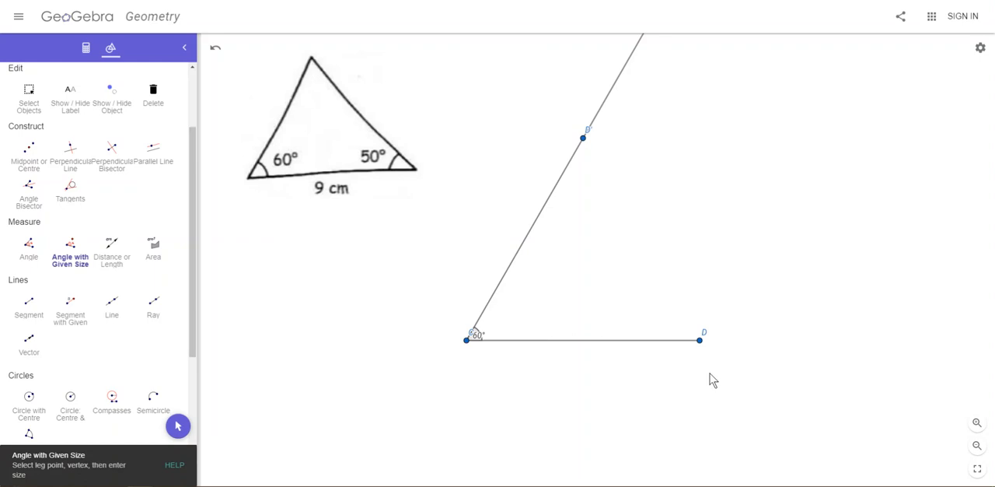
{"action": "mouse_move", "coordinate": [464, 342]}
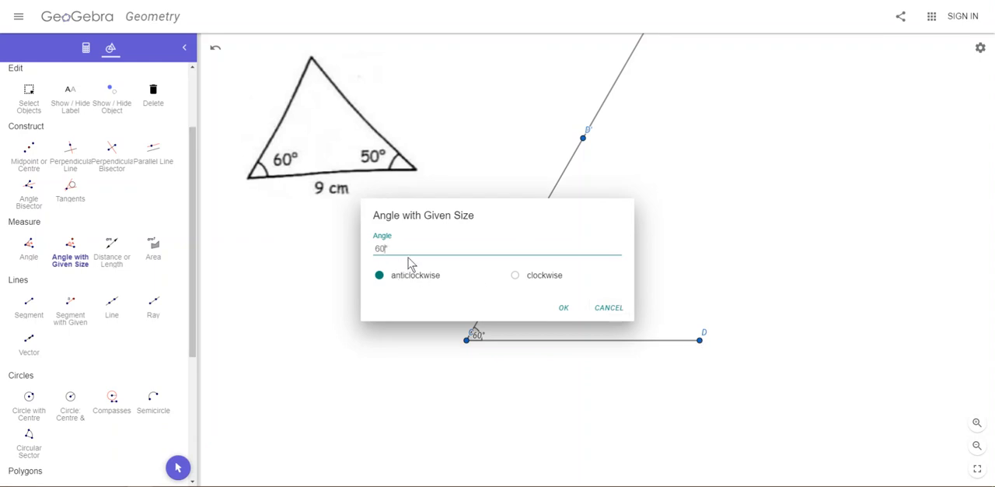
{"action": "type", "text": "50"}
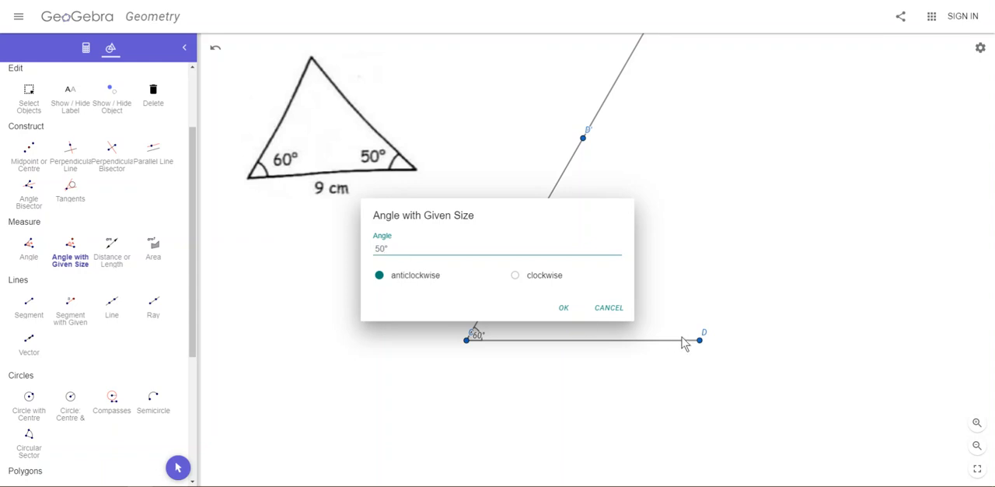
{"action": "mouse_move", "coordinate": [523, 282]}
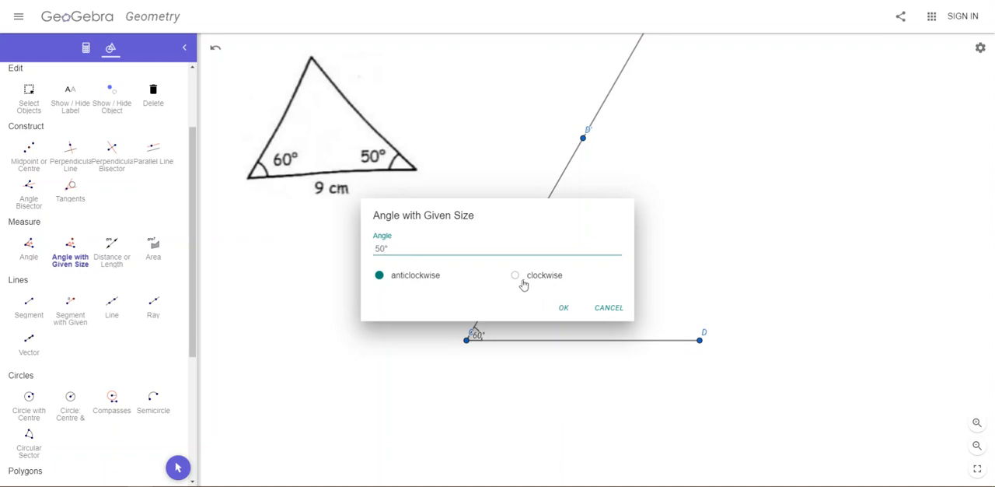
{"action": "left_click", "coordinate": [516, 274]}
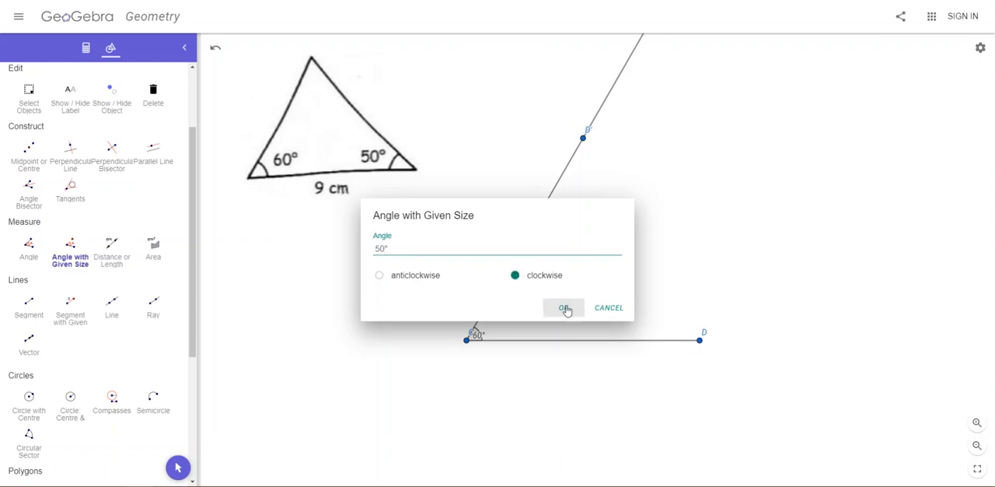
{"action": "left_click", "coordinate": [562, 307]}
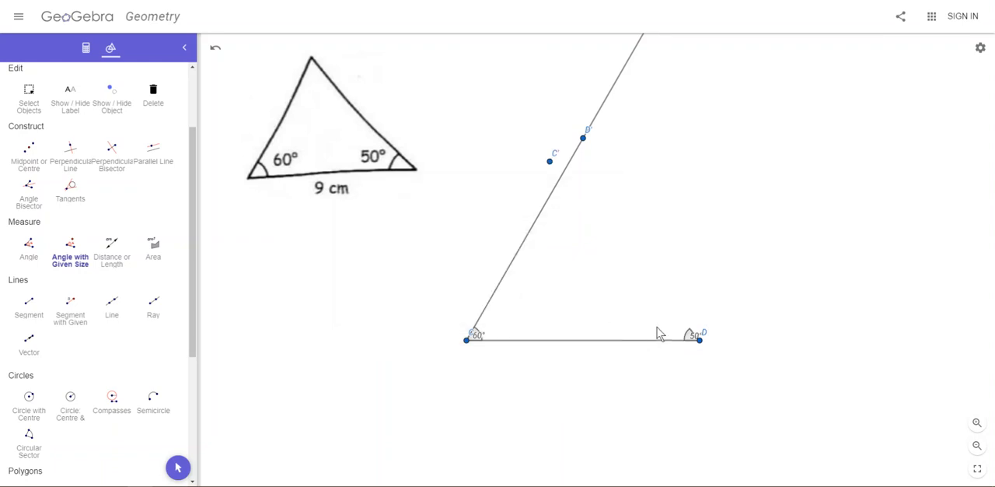
{"action": "mouse_move", "coordinate": [367, 319]}
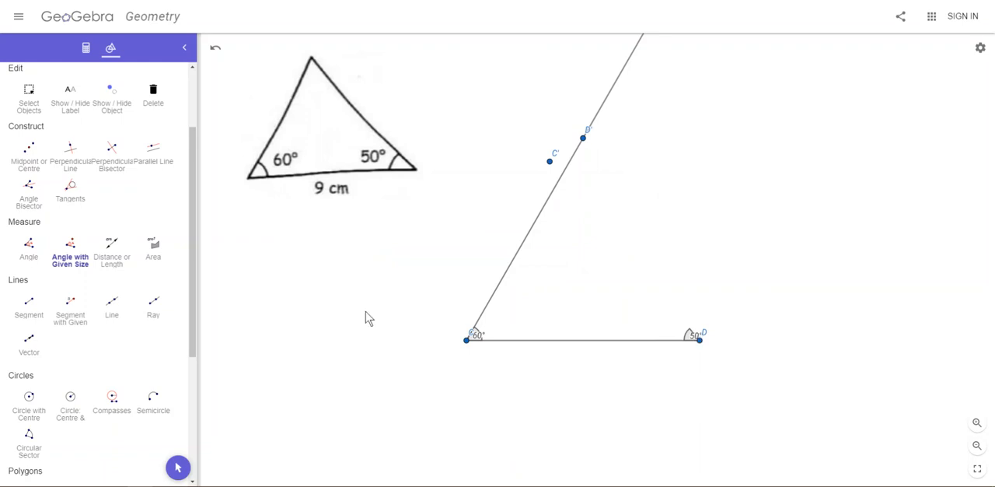
Step: Draw a ray from D through C′ crossing the 60° ray
{"action": "left_click", "coordinate": [153, 302]}
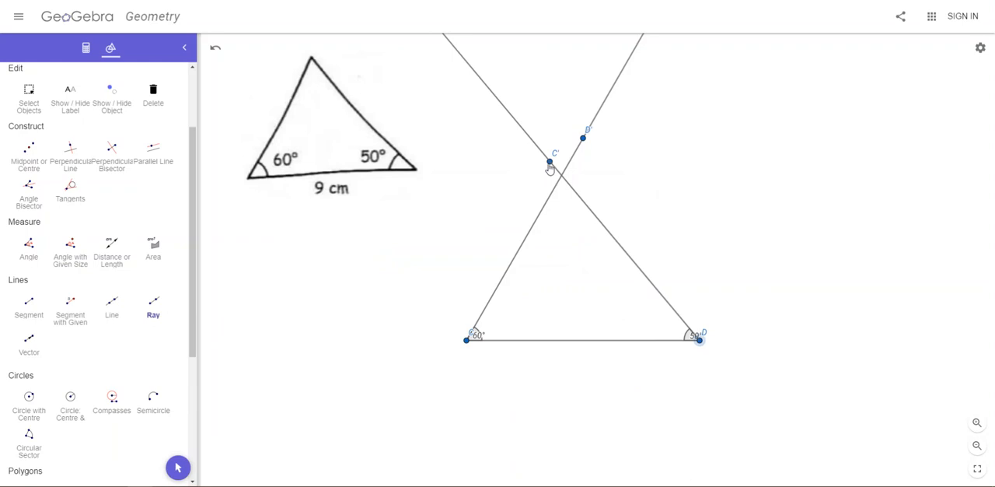
{"action": "mouse_move", "coordinate": [228, 342]}
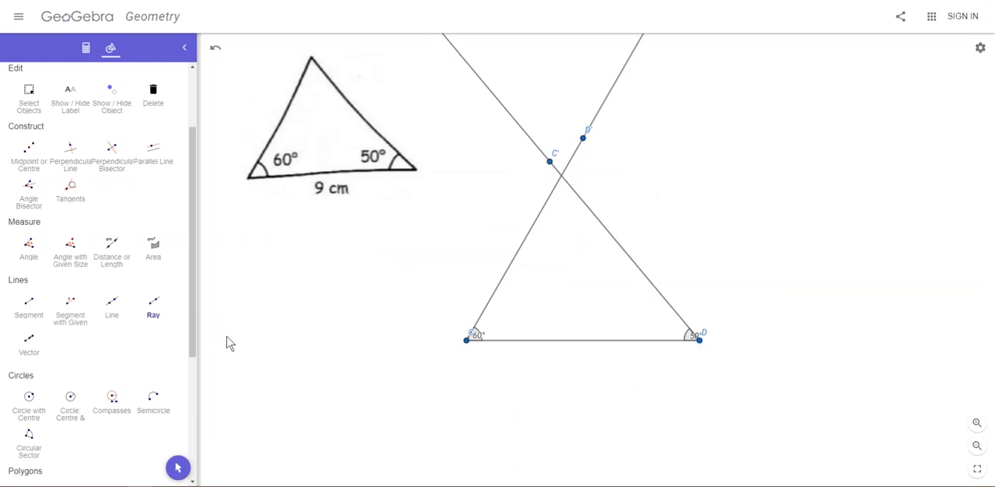
{"action": "mouse_move", "coordinate": [549, 260]}
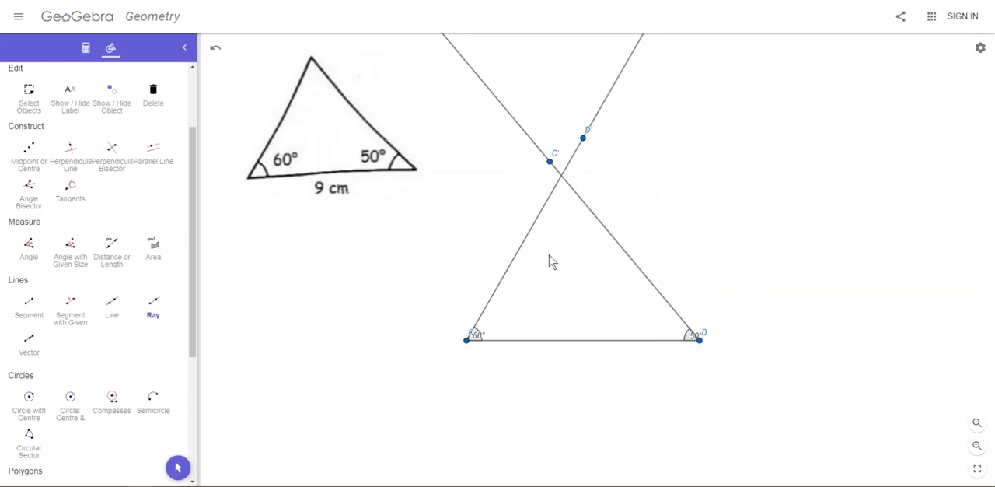
{"action": "mouse_move", "coordinate": [721, 333]}
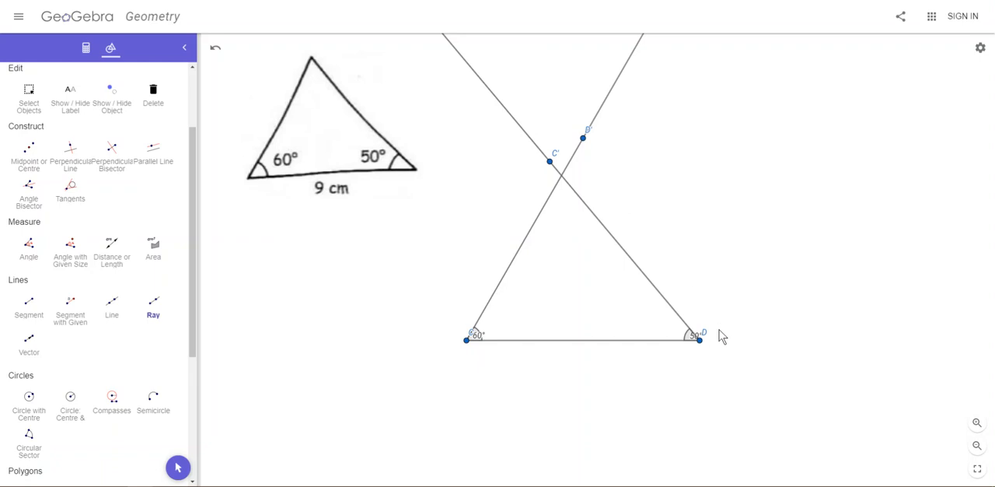
{"action": "mouse_move", "coordinate": [556, 218]}
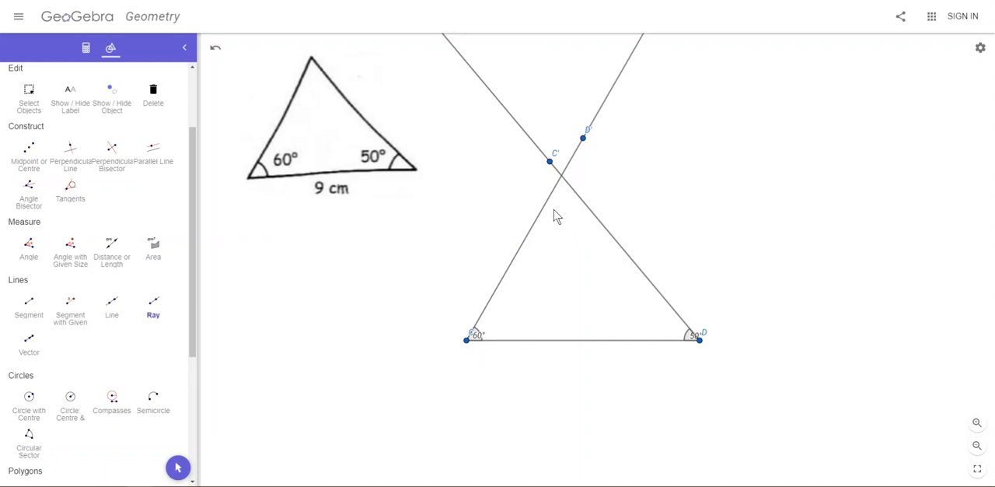
{"action": "mouse_move", "coordinate": [565, 182]}
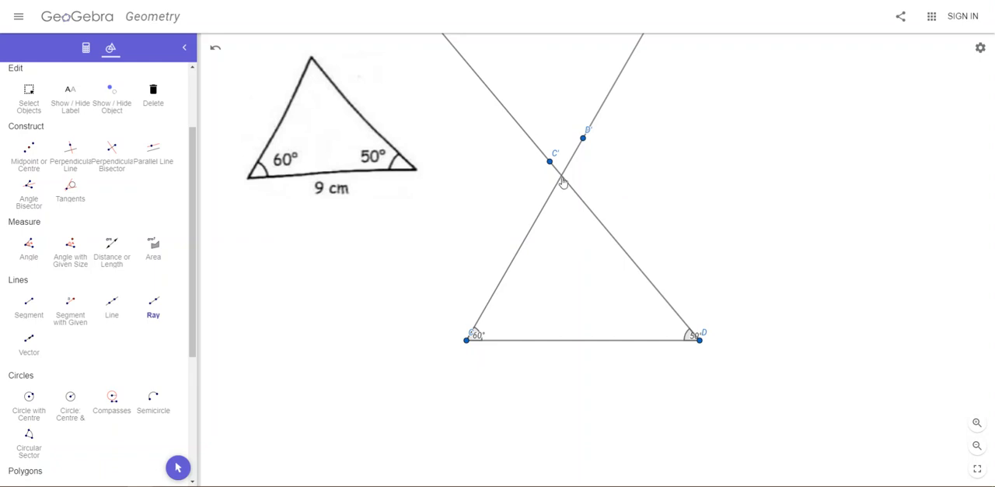
{"action": "mouse_move", "coordinate": [50, 161]}
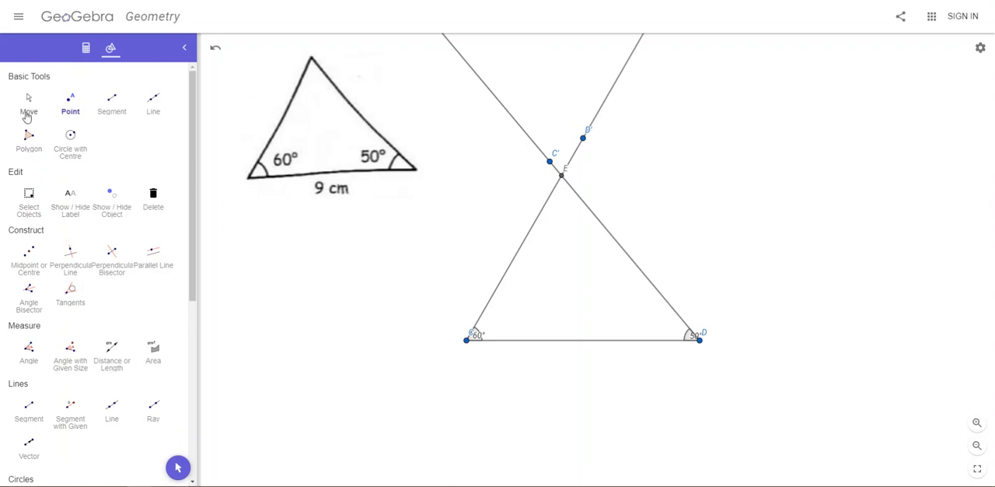
Step: Drag base endpoints C and D to confirm the construction holds
{"action": "left_click", "coordinate": [27, 102]}
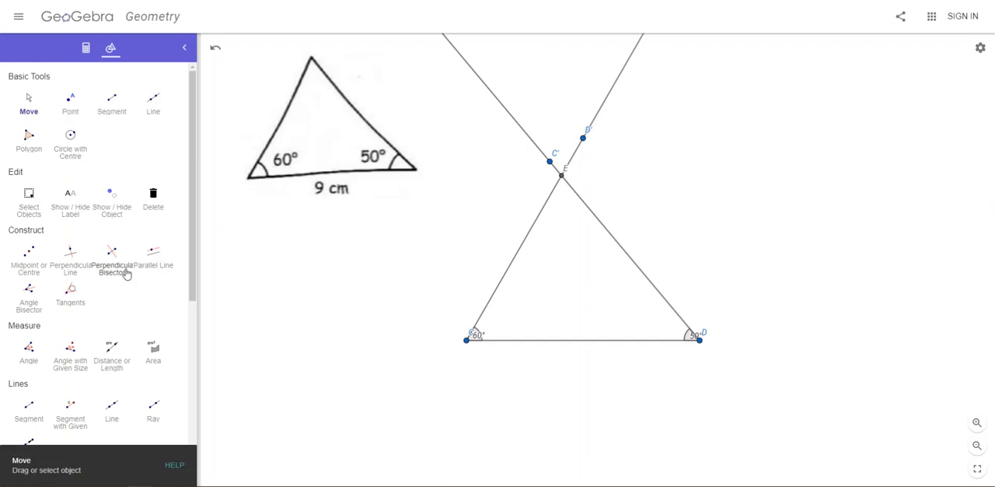
{"action": "mouse_move", "coordinate": [471, 346]}
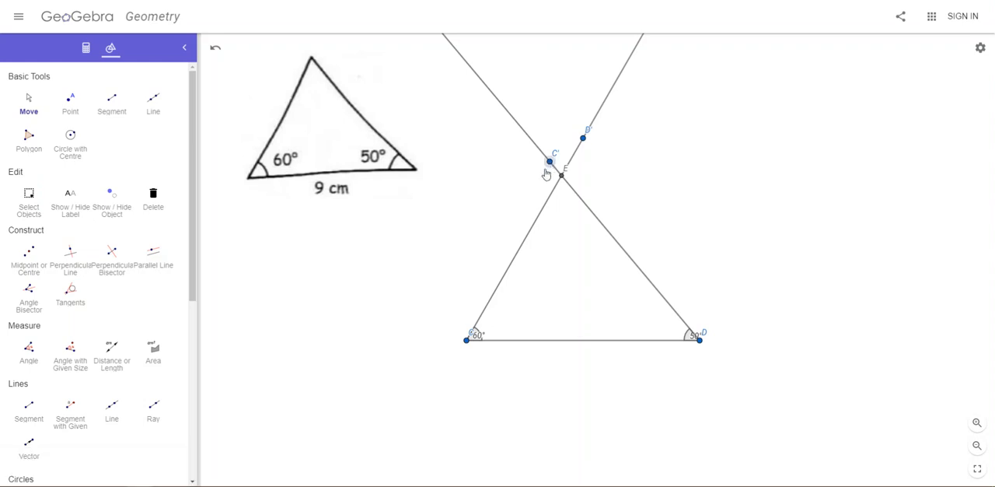
{"action": "left_click", "coordinate": [559, 174]}
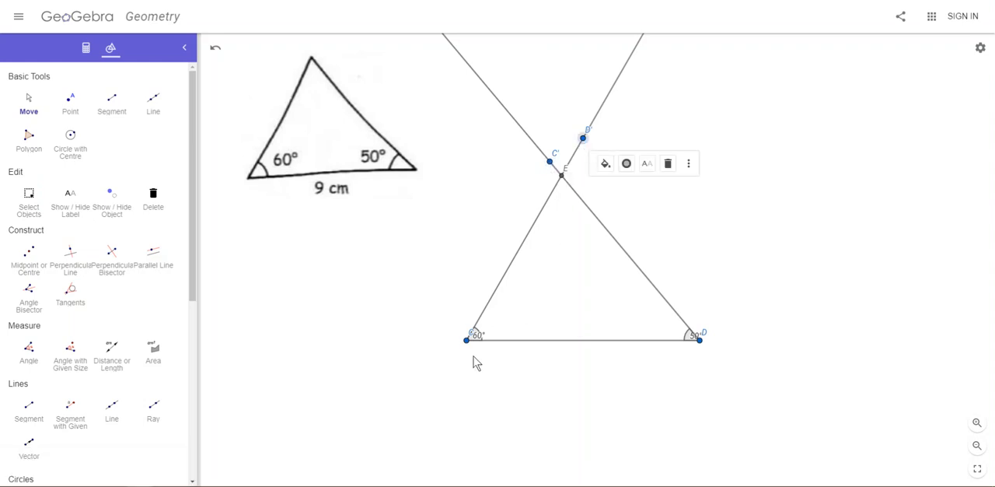
{"action": "left_click_drag", "start_coordinate": [467, 338], "coordinate": [433, 364]}
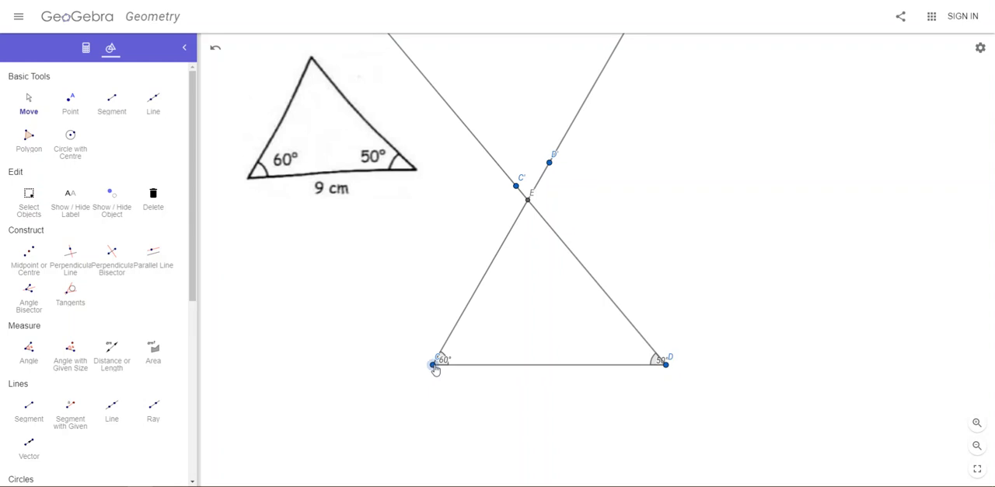
{"action": "left_click_drag", "start_coordinate": [436, 365], "coordinate": [517, 334]}
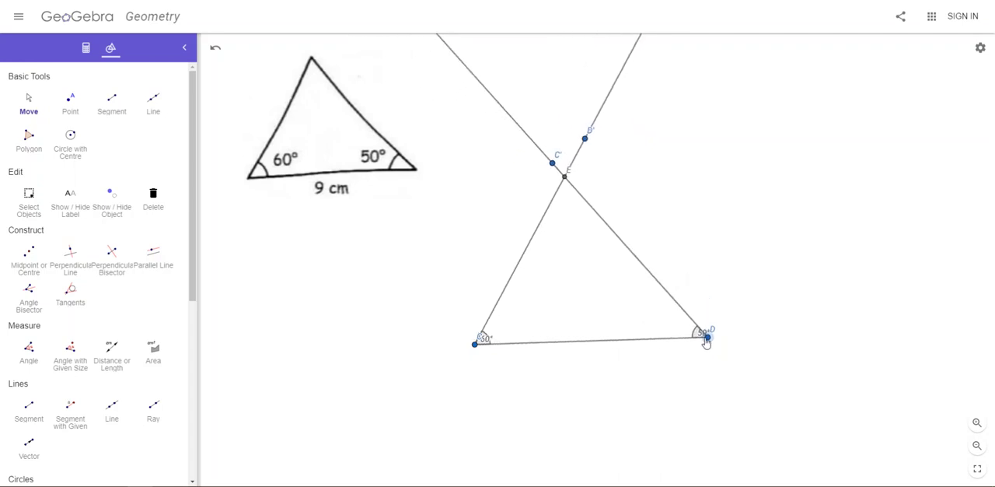
{"action": "left_click", "coordinate": [705, 341]}
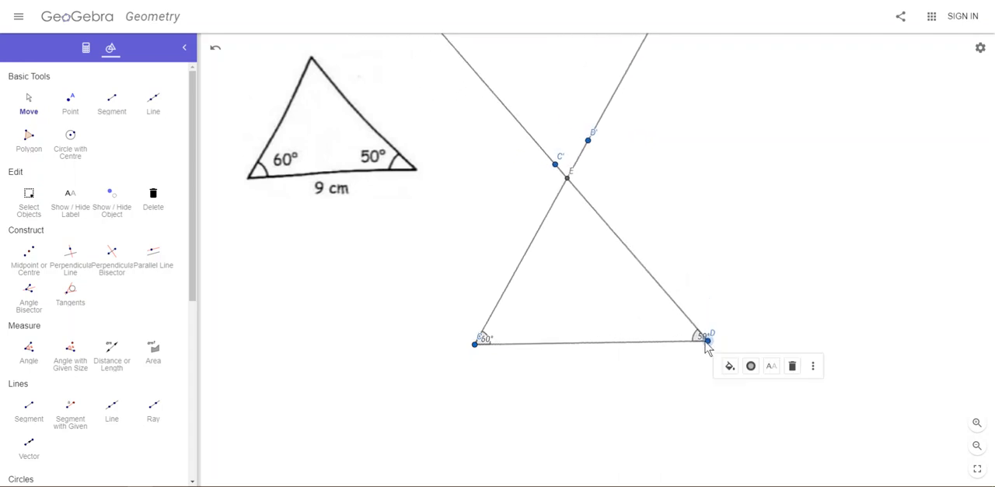
{"action": "mouse_move", "coordinate": [396, 365]}
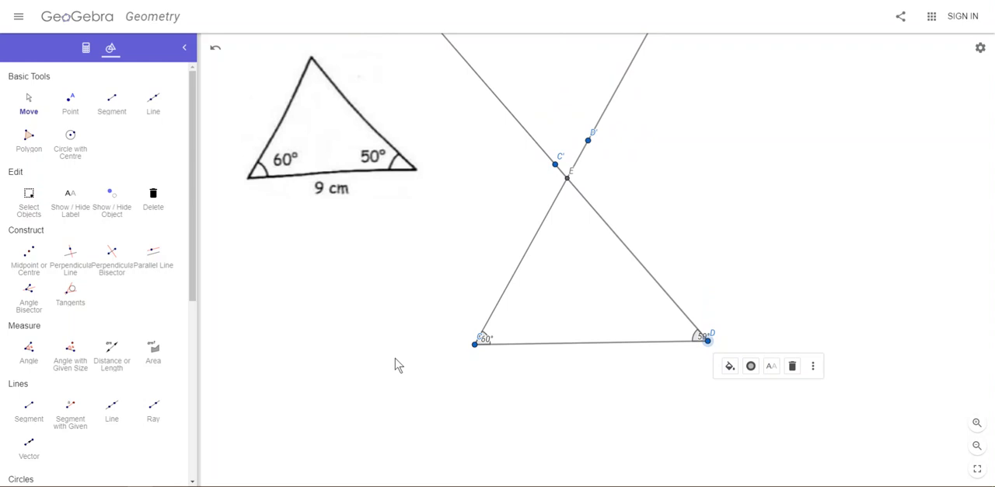
{"action": "mouse_move", "coordinate": [499, 185]}
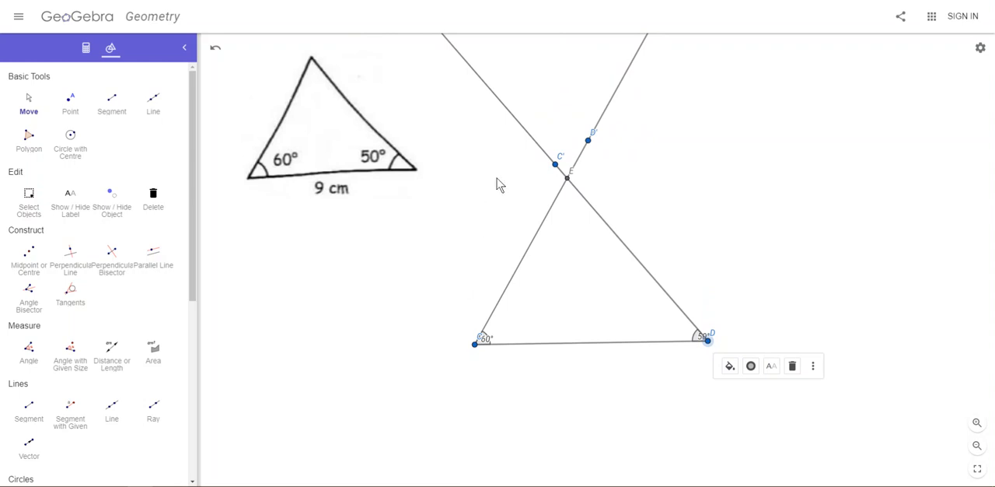
{"action": "mouse_move", "coordinate": [919, 261]}
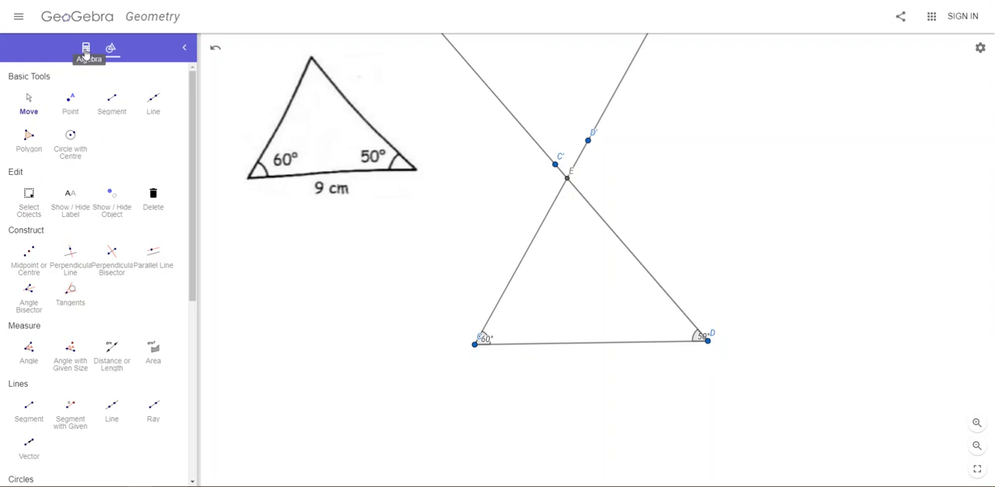
Step: Hide the ray through C′ and helper points C′ and D′ in the Algebra view
{"action": "left_click", "coordinate": [85, 49]}
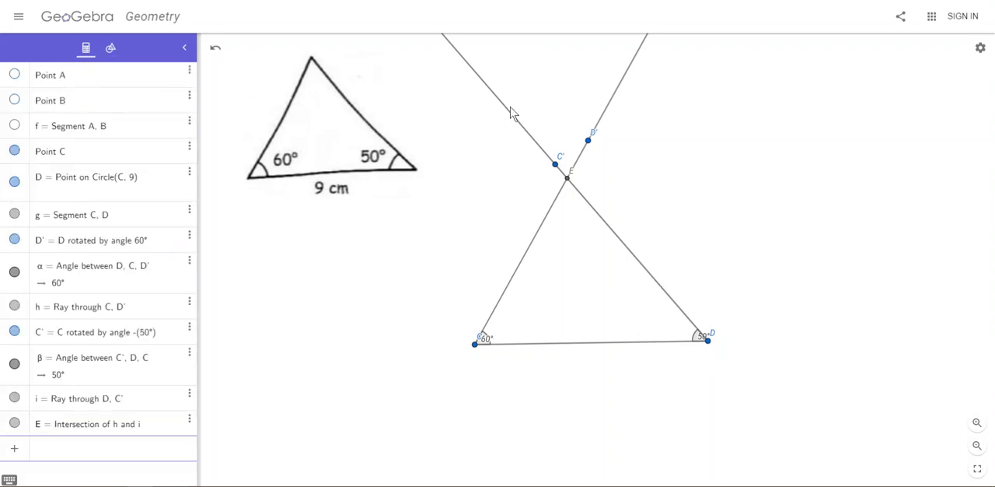
{"action": "mouse_move", "coordinate": [584, 209]}
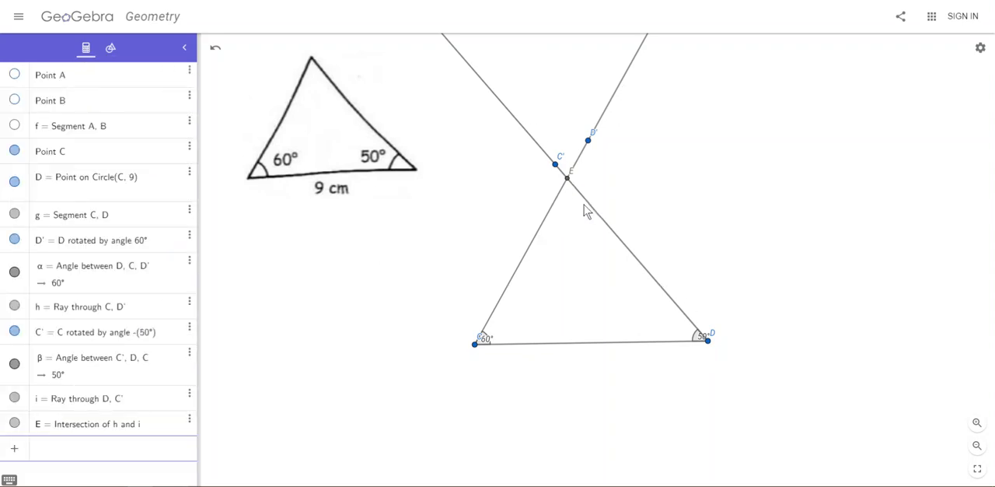
{"action": "mouse_move", "coordinate": [565, 187]}
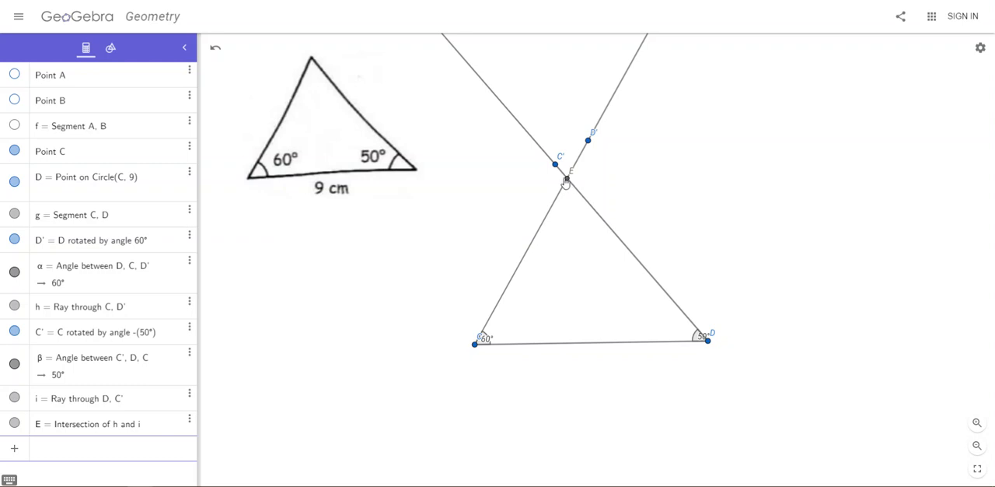
{"action": "mouse_move", "coordinate": [161, 263]}
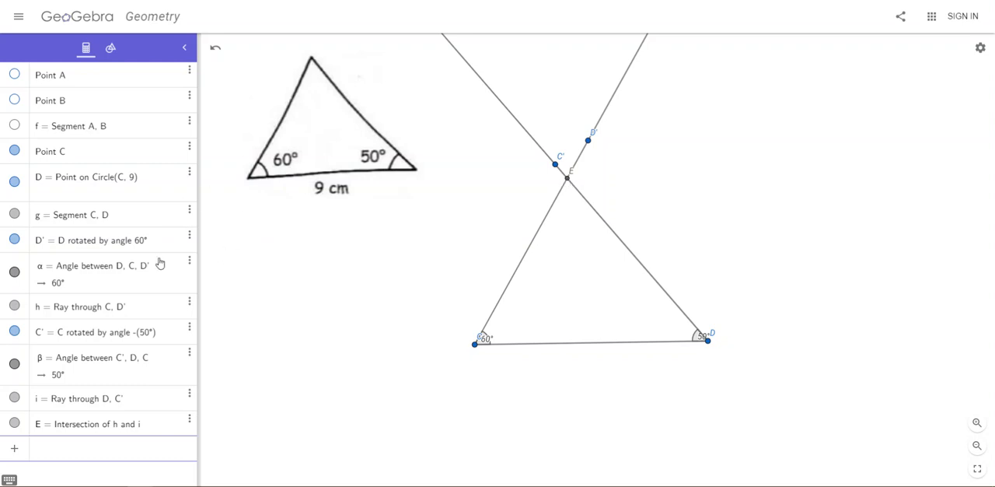
{"action": "mouse_move", "coordinate": [69, 308]}
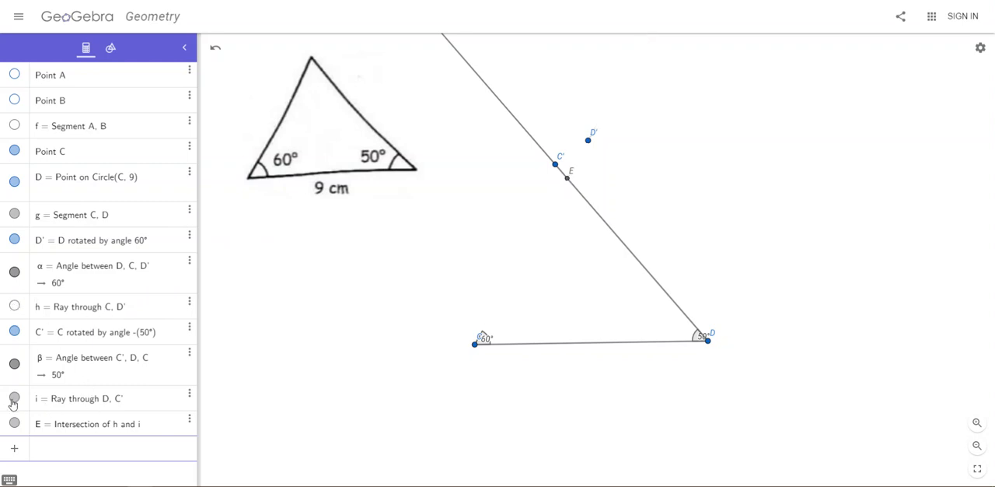
{"action": "left_click", "coordinate": [12, 399]}
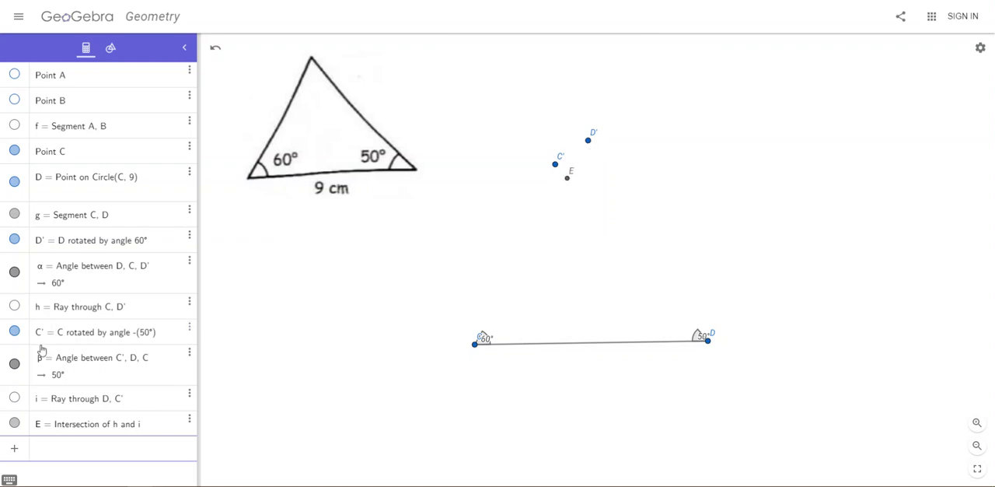
{"action": "left_click", "coordinate": [14, 332]}
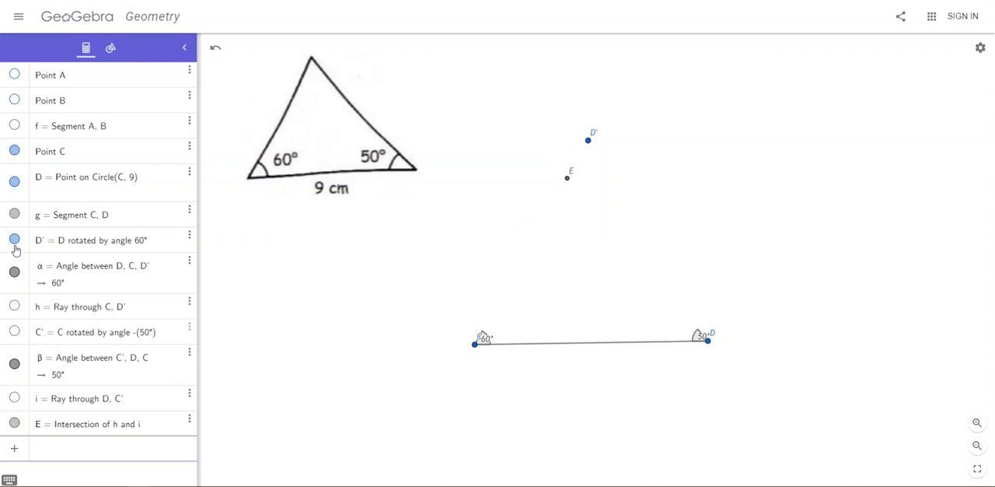
{"action": "left_click", "coordinate": [14, 239]}
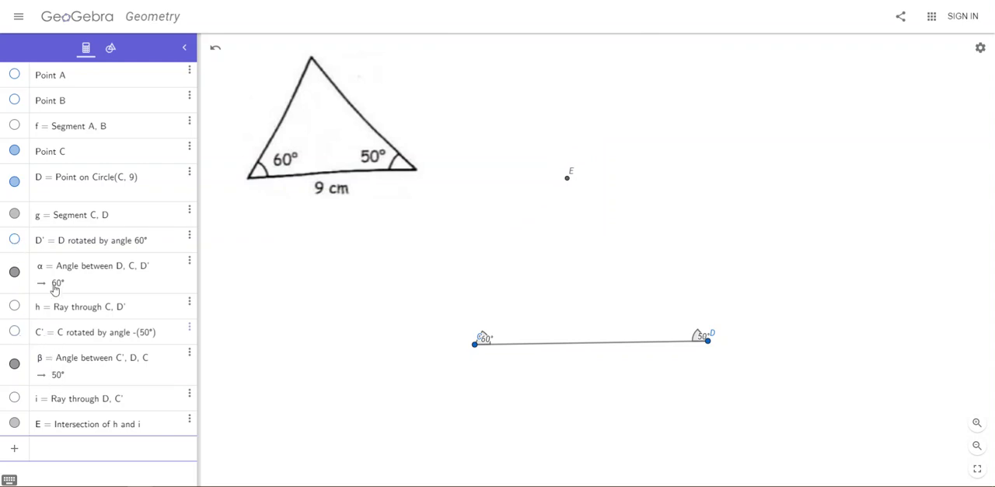
{"action": "mouse_move", "coordinate": [111, 49]}
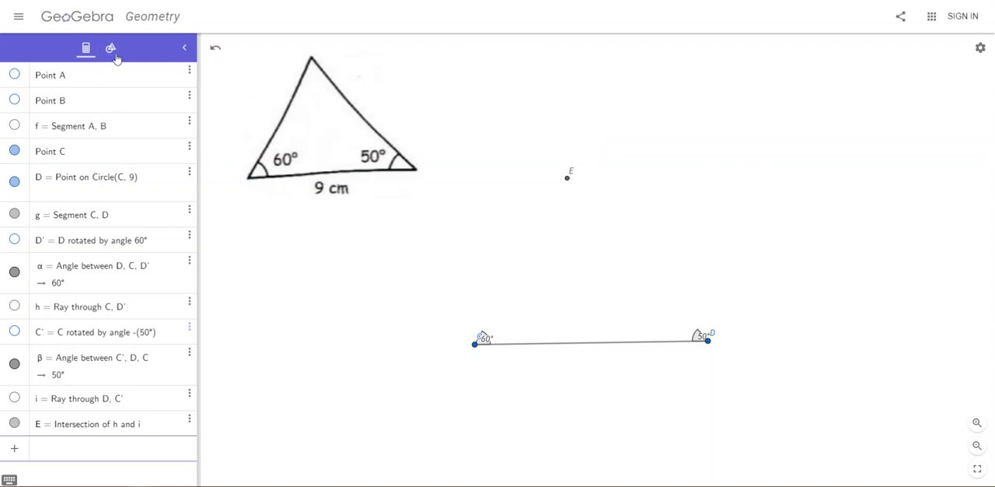
Step: Select the Segment tool to join apex E to both base endpoints
{"action": "left_click", "coordinate": [112, 48]}
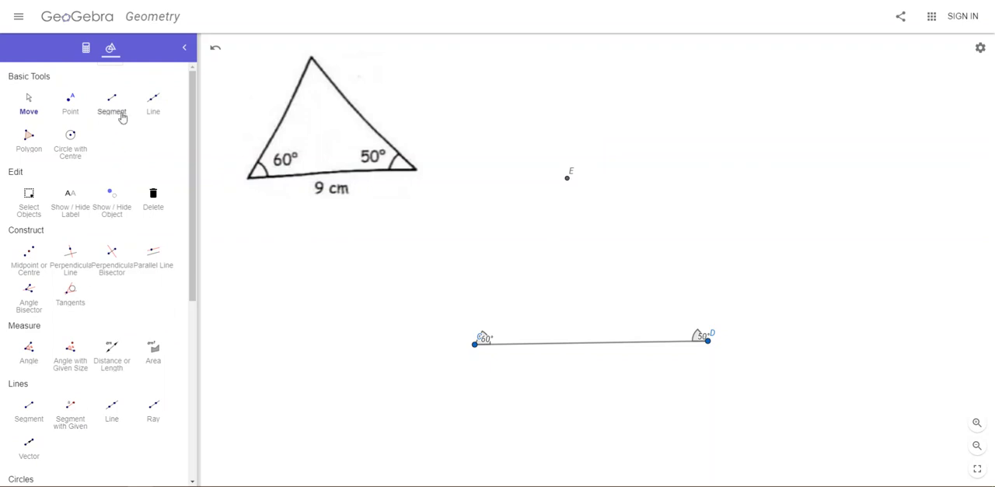
{"action": "left_click", "coordinate": [112, 102]}
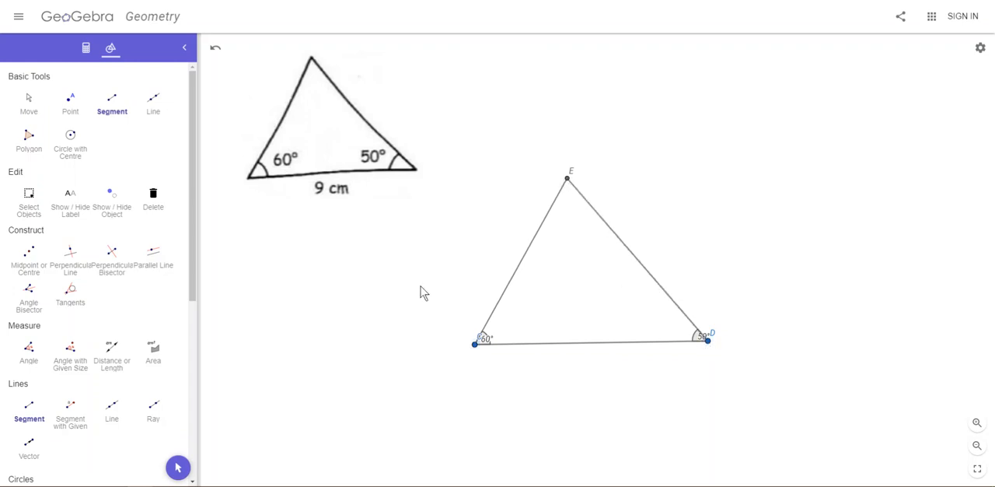
{"action": "mouse_move", "coordinate": [393, 314]}
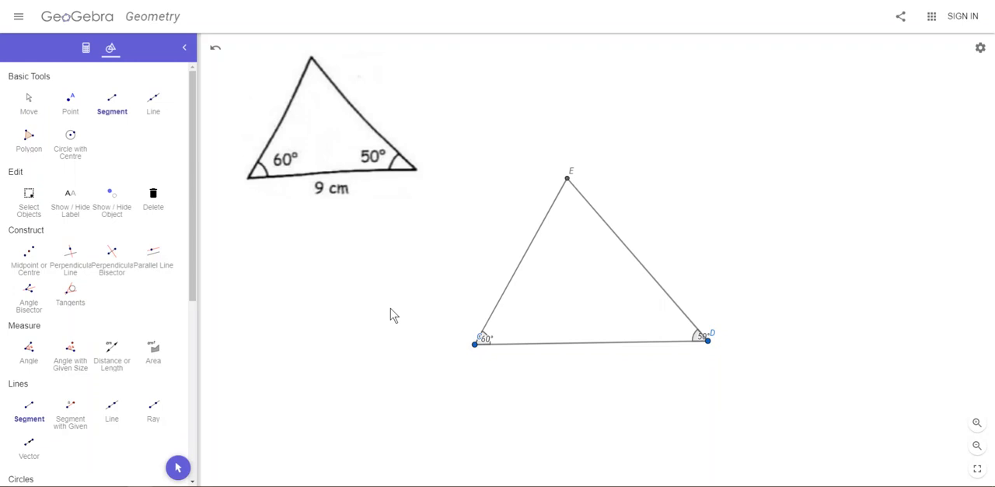
{"action": "mouse_move", "coordinate": [199, 250]}
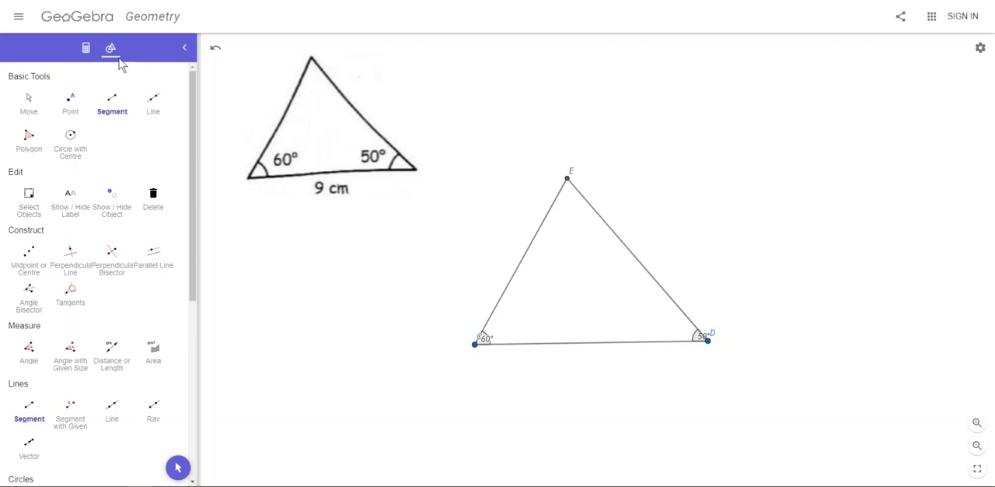
{"action": "mouse_move", "coordinate": [603, 212]}
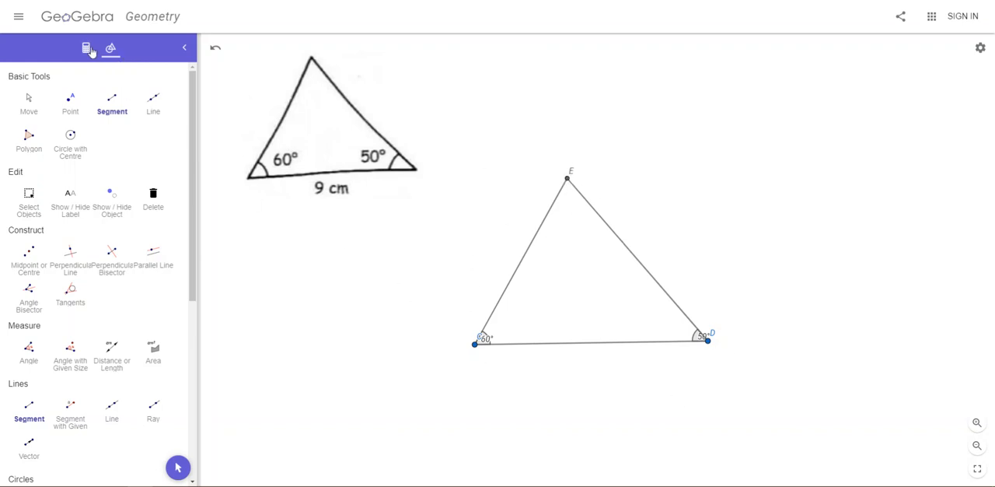
{"action": "mouse_move", "coordinate": [90, 47]}
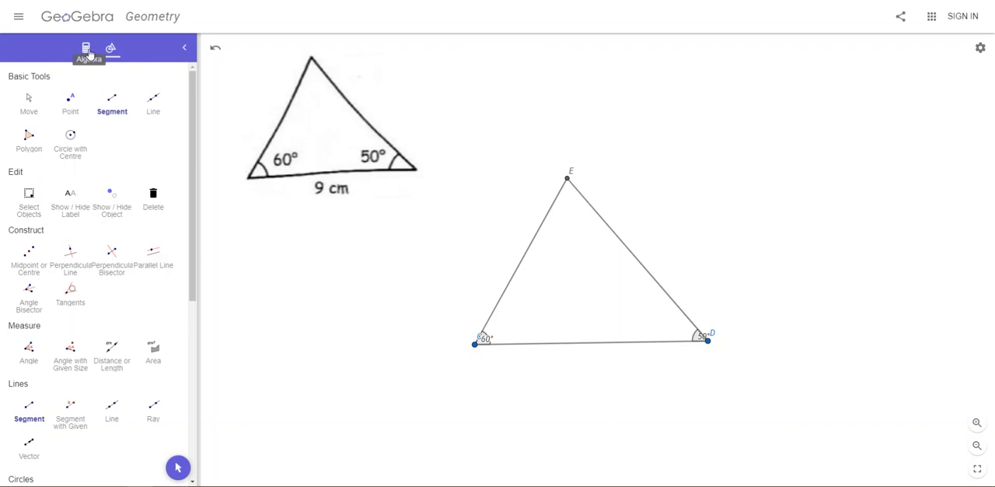
Step: Hide apex point E from the Algebra view
{"action": "left_click", "coordinate": [86, 48]}
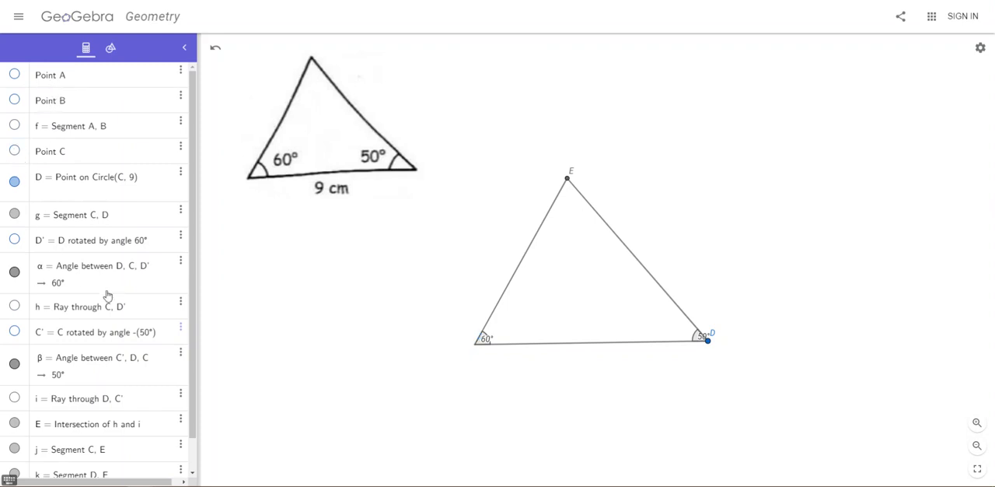
{"action": "mouse_move", "coordinate": [81, 343]}
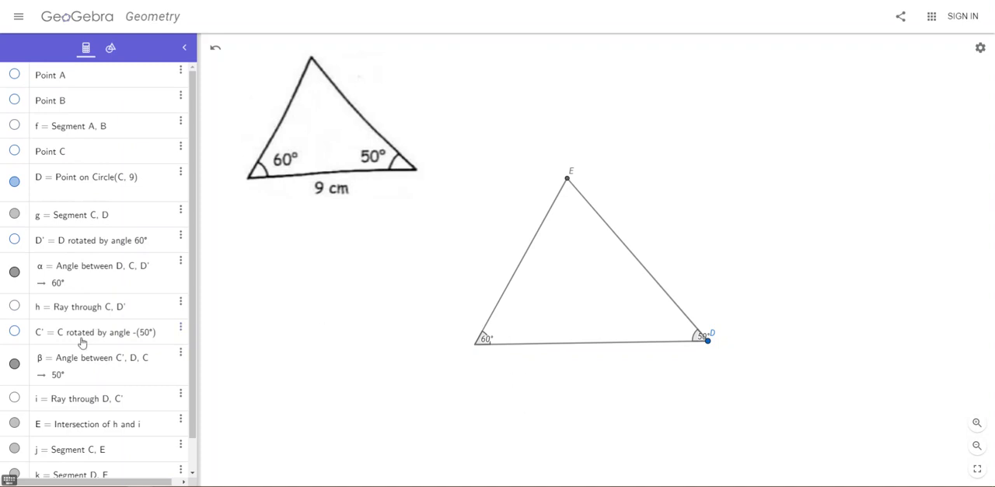
{"action": "mouse_move", "coordinate": [64, 332]}
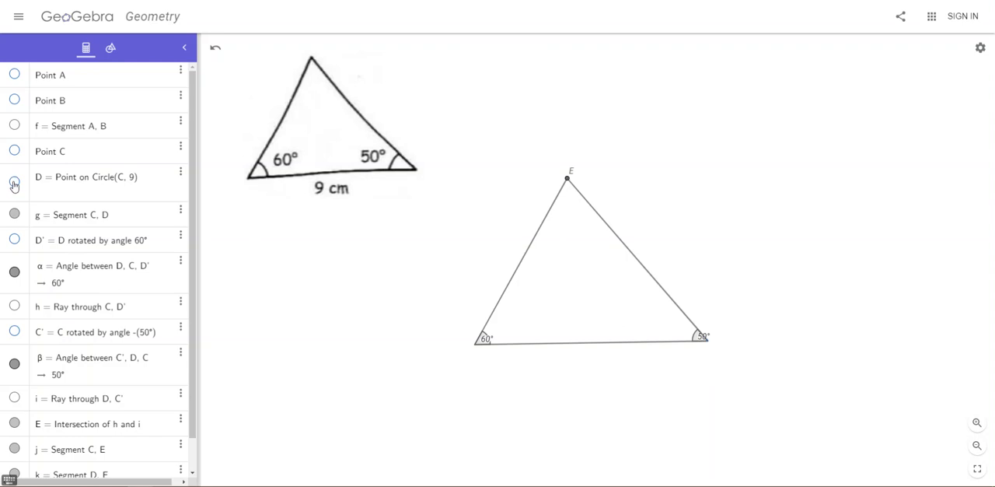
{"action": "scroll", "scroll_direction": "down", "scroll_amount": 3}
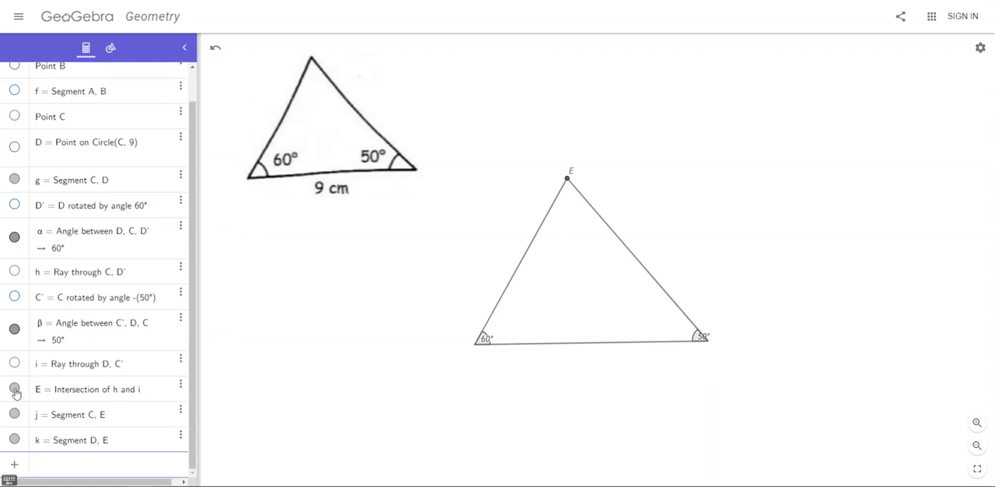
{"action": "left_click", "coordinate": [10, 387]}
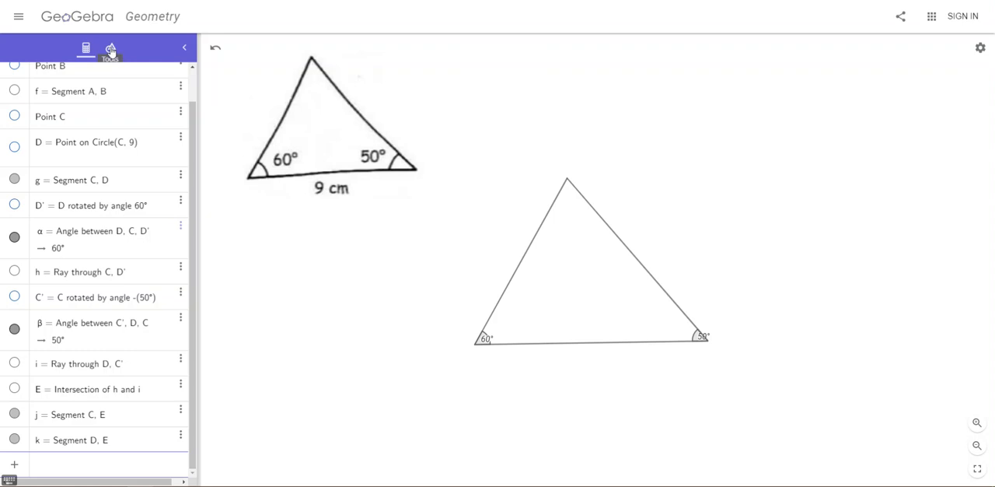
Step: Measure the apex angle with the Angle tool so it shows 70°
{"action": "left_click", "coordinate": [113, 48]}
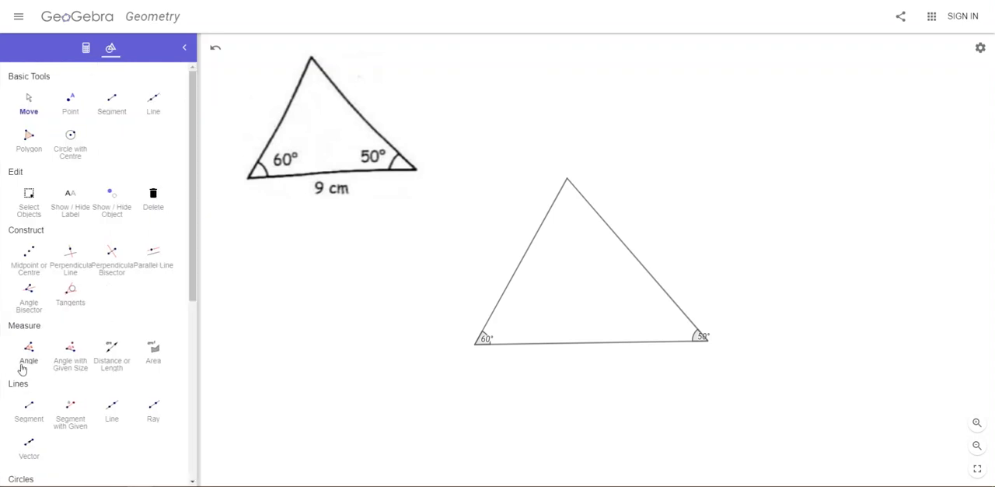
{"action": "mouse_move", "coordinate": [69, 379]}
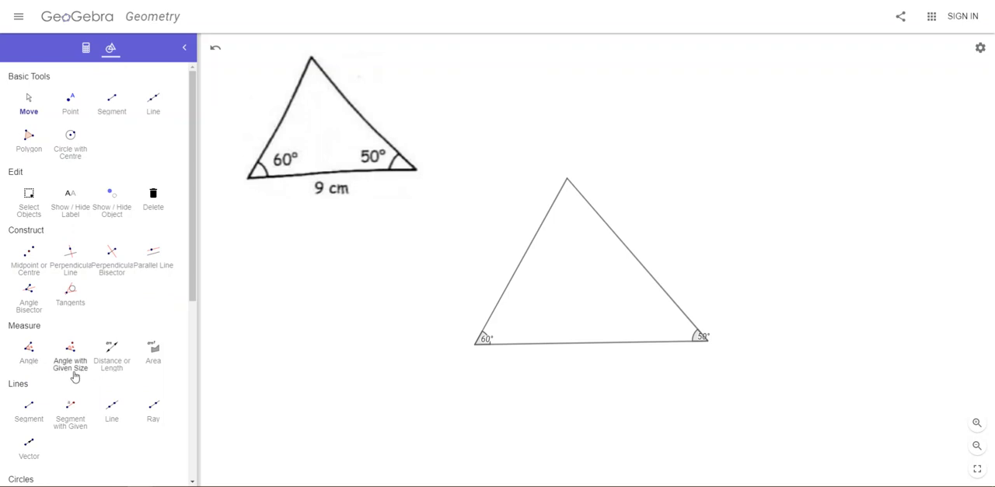
{"action": "mouse_move", "coordinate": [27, 369]}
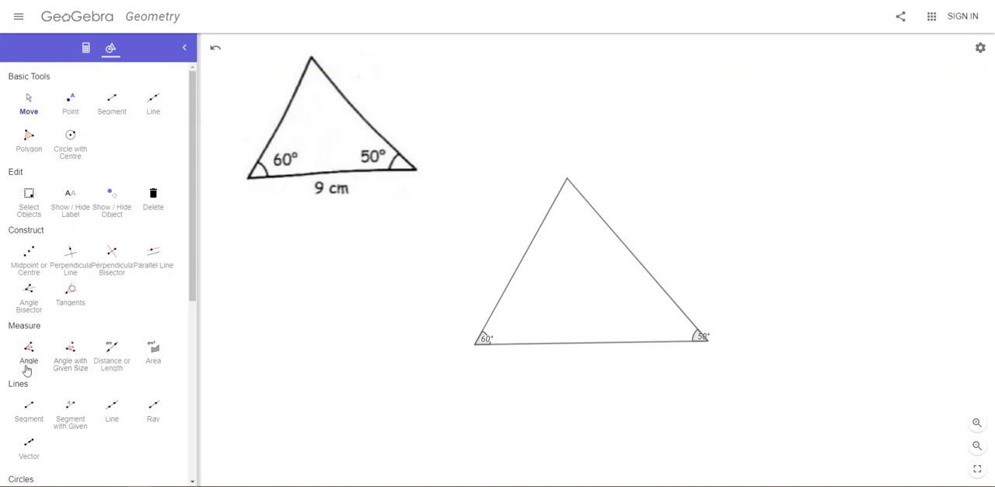
{"action": "mouse_move", "coordinate": [27, 370]}
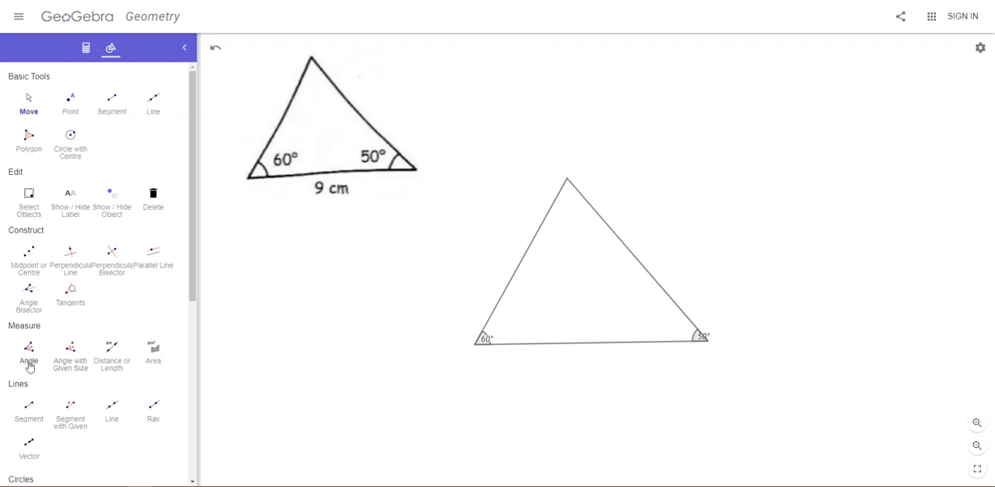
{"action": "left_click", "coordinate": [29, 351]}
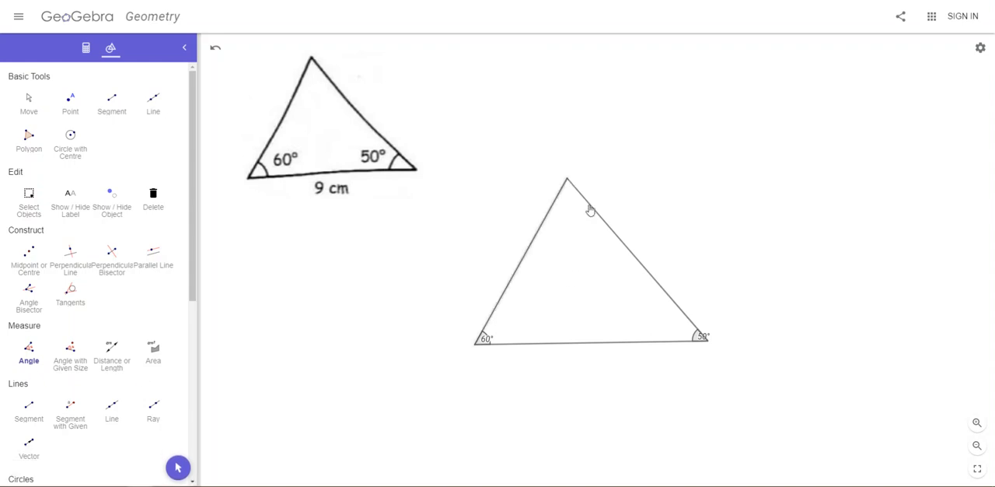
{"action": "left_click", "coordinate": [566, 178]}
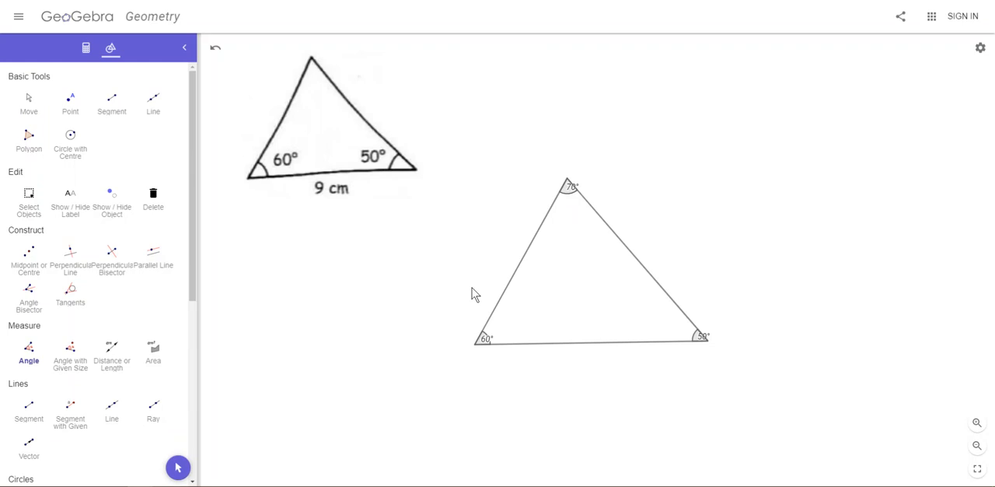
{"action": "mouse_move", "coordinate": [111, 201]}
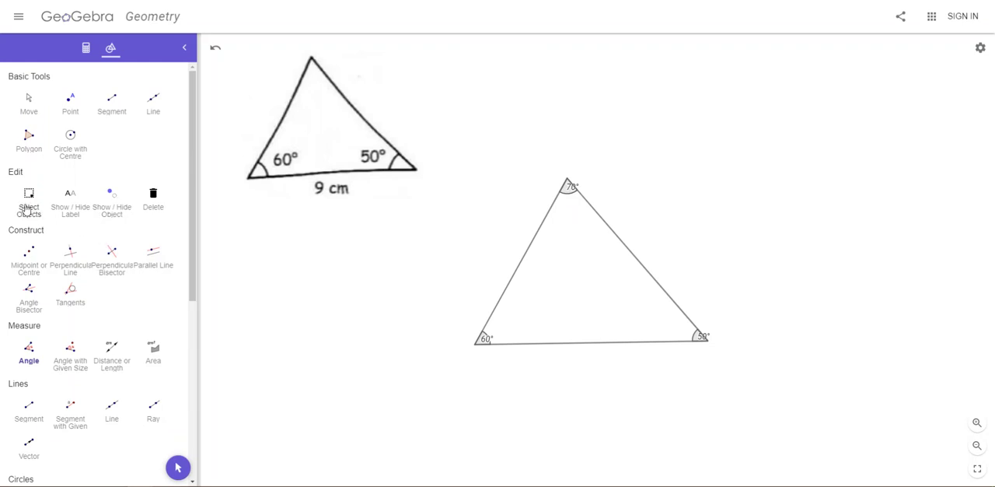
Step: Select the whole triangle and set its labels to show values 7.3, 8.3 and 9
{"action": "left_click", "coordinate": [28, 199]}
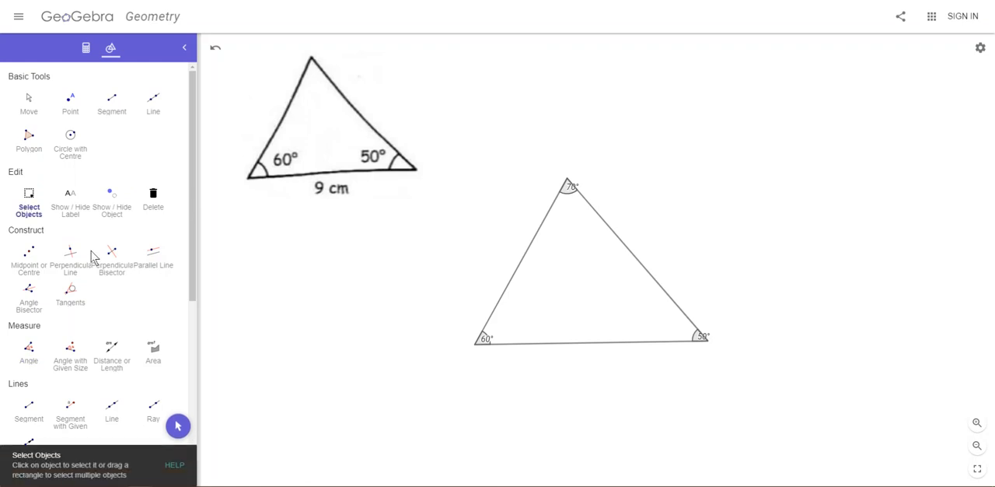
{"action": "left_click_drag", "start_coordinate": [458, 253], "coordinate": [734, 372]}
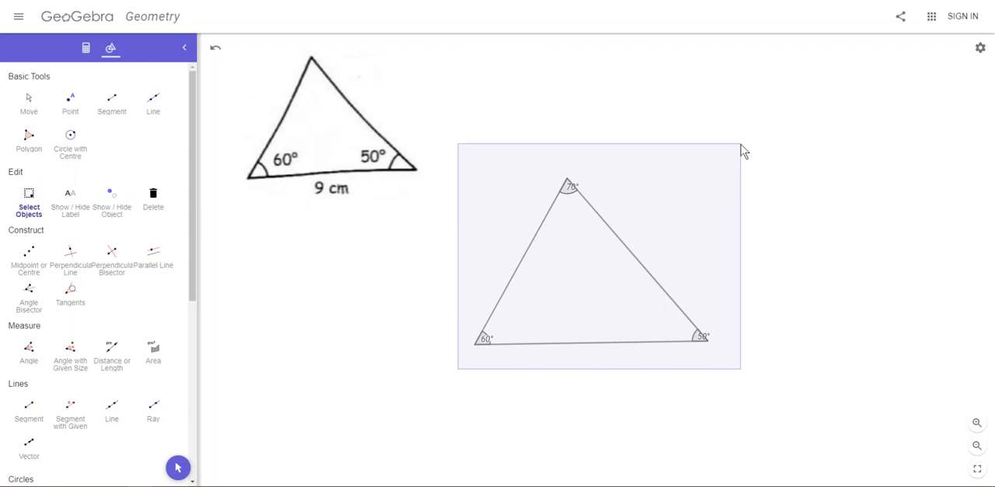
{"action": "left_click", "coordinate": [595, 257]}
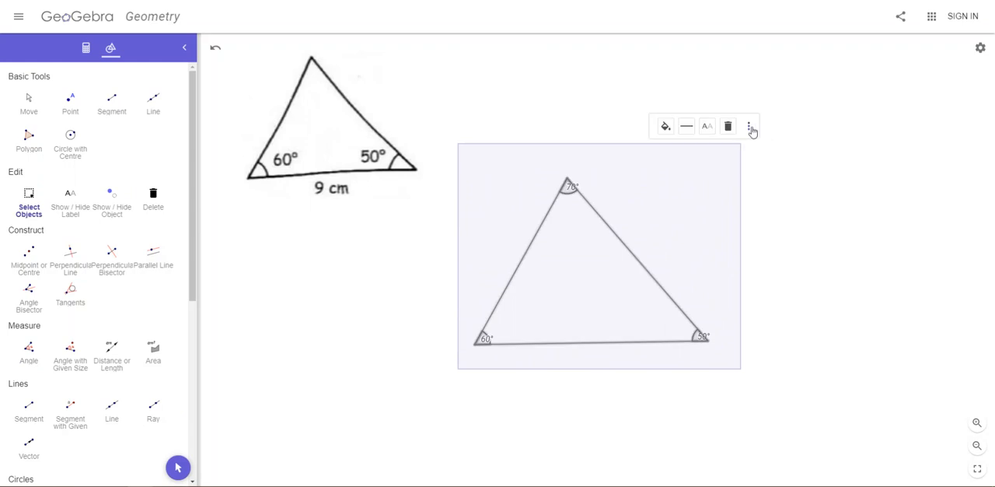
{"action": "left_click", "coordinate": [750, 126]}
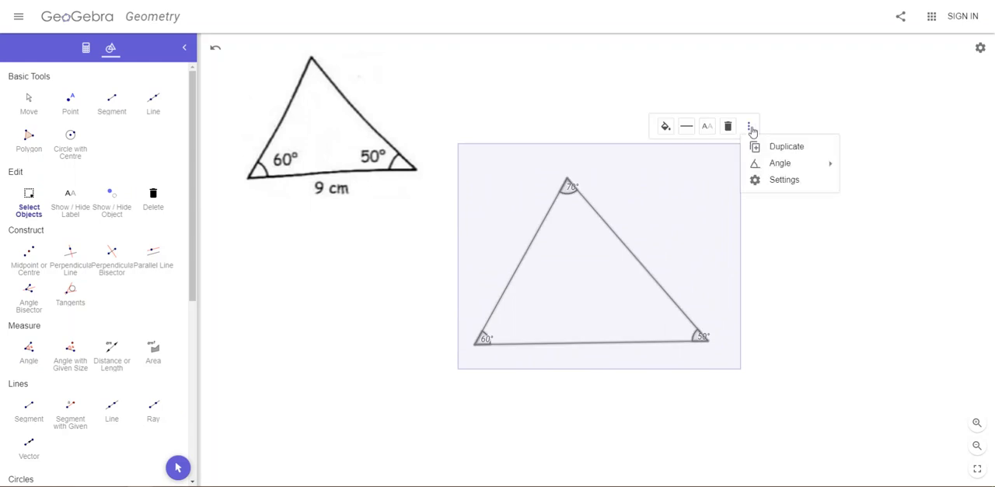
{"action": "left_click", "coordinate": [784, 179]}
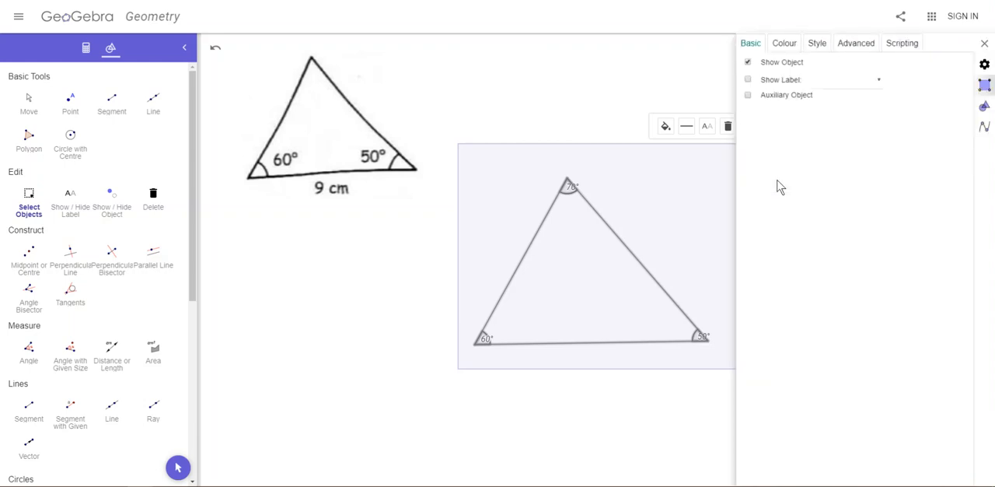
{"action": "left_click", "coordinate": [747, 79]}
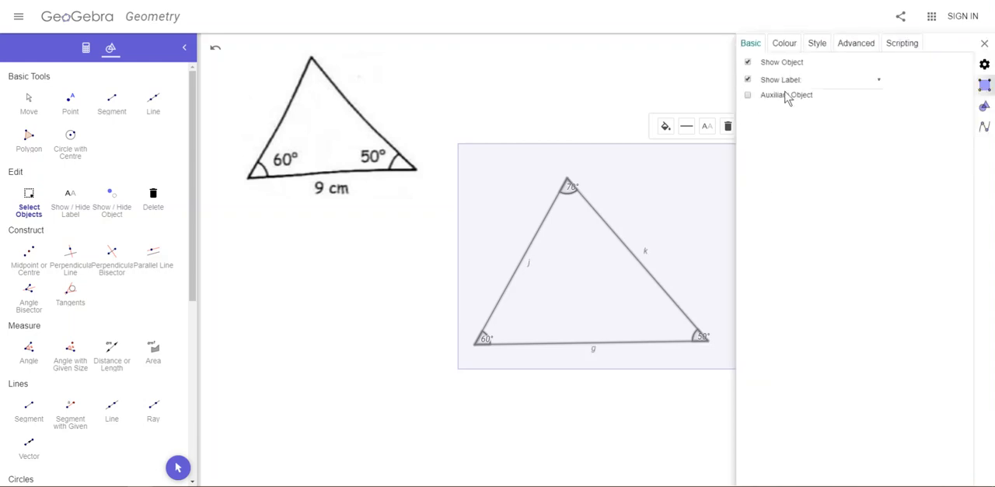
{"action": "left_click", "coordinate": [875, 79]}
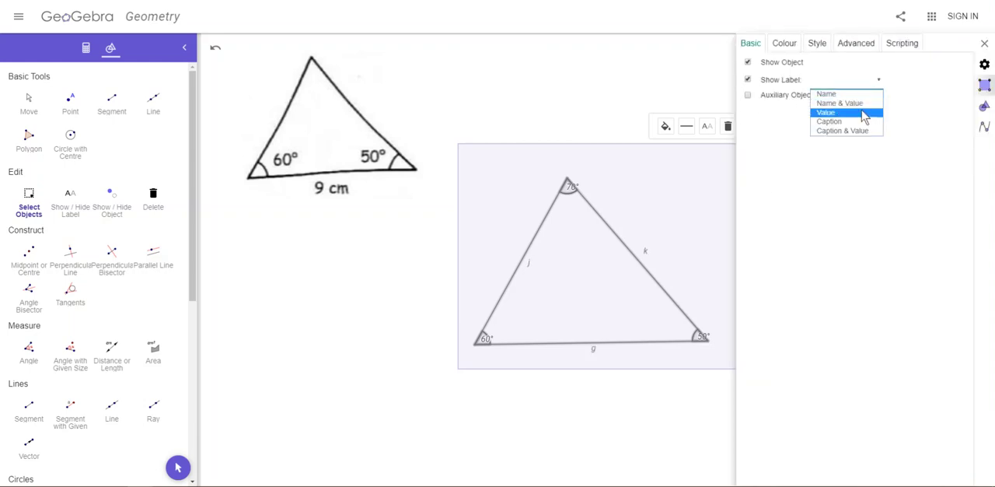
{"action": "left_click", "coordinate": [826, 112]}
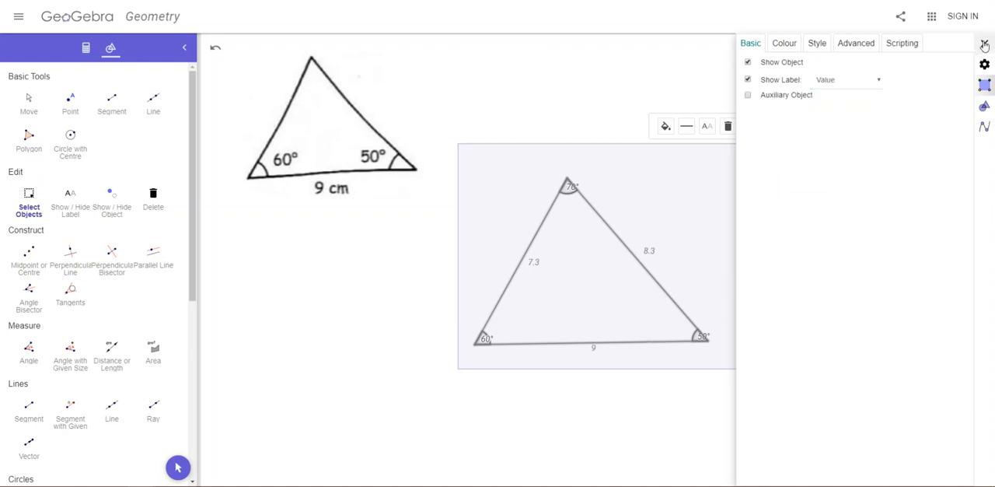
{"action": "left_click", "coordinate": [985, 44]}
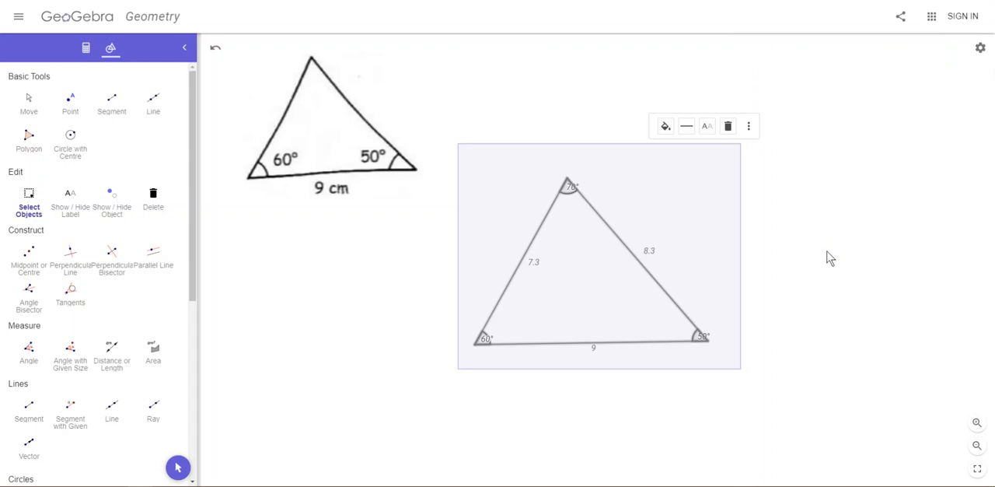
Step: Deselect the triangle, then select the 60° angle mark to adjust its label
{"action": "left_click", "coordinate": [29, 101]}
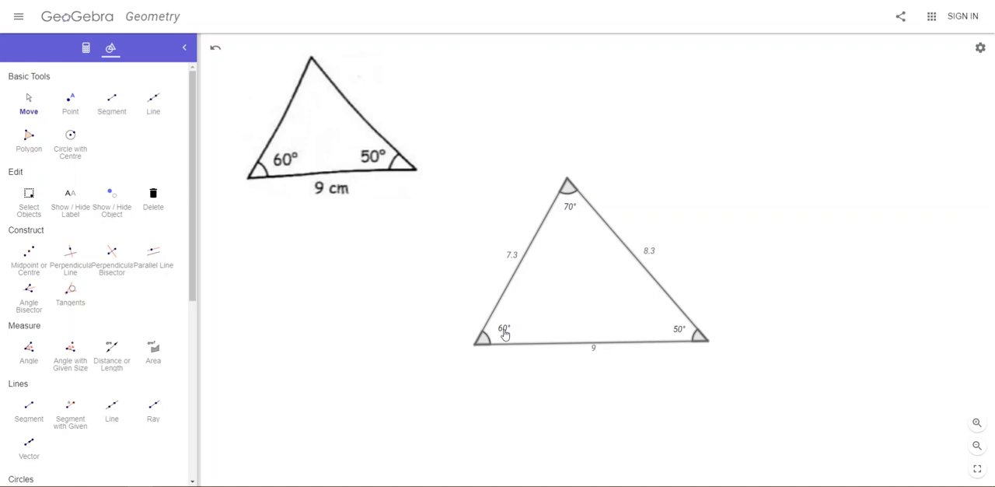
{"action": "left_click", "coordinate": [505, 332]}
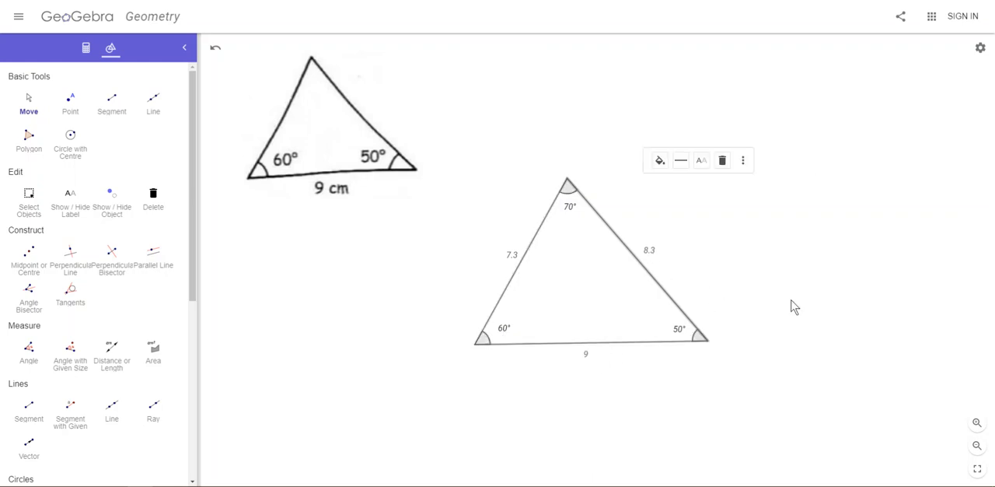